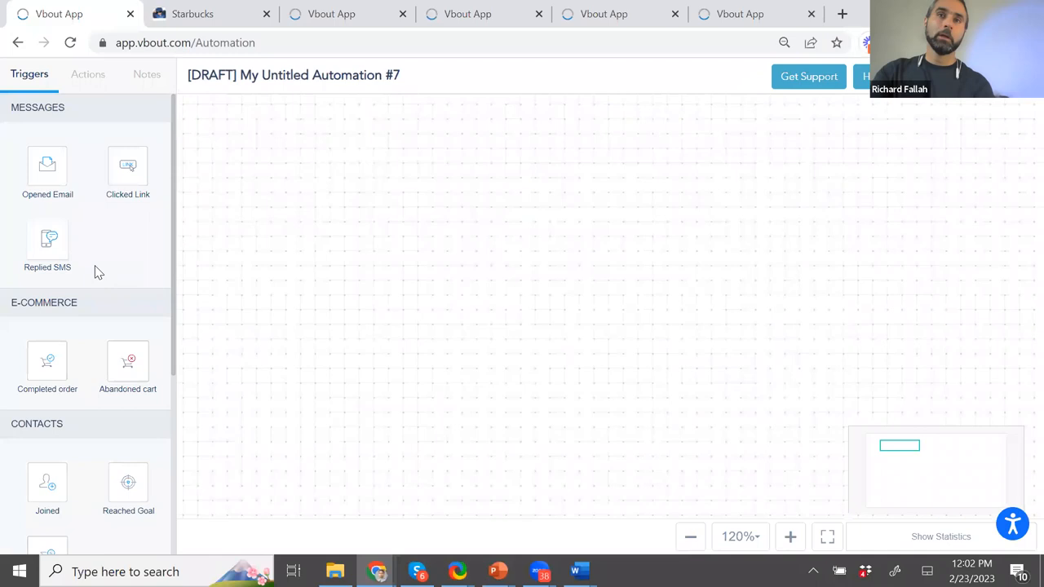
- Drag a Replied SMS trigger from the Triggers panel onto draft automation #7's canvas
{"action": "left_click_drag", "start_coordinate": [48, 245], "coordinate": [273, 228]}
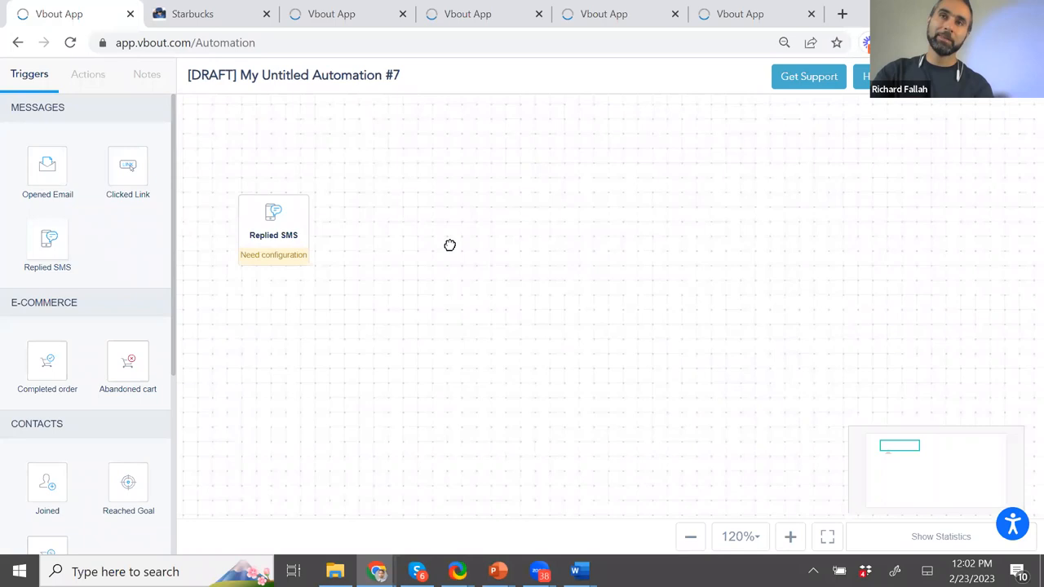
{"action": "mouse_move", "coordinate": [273, 244]}
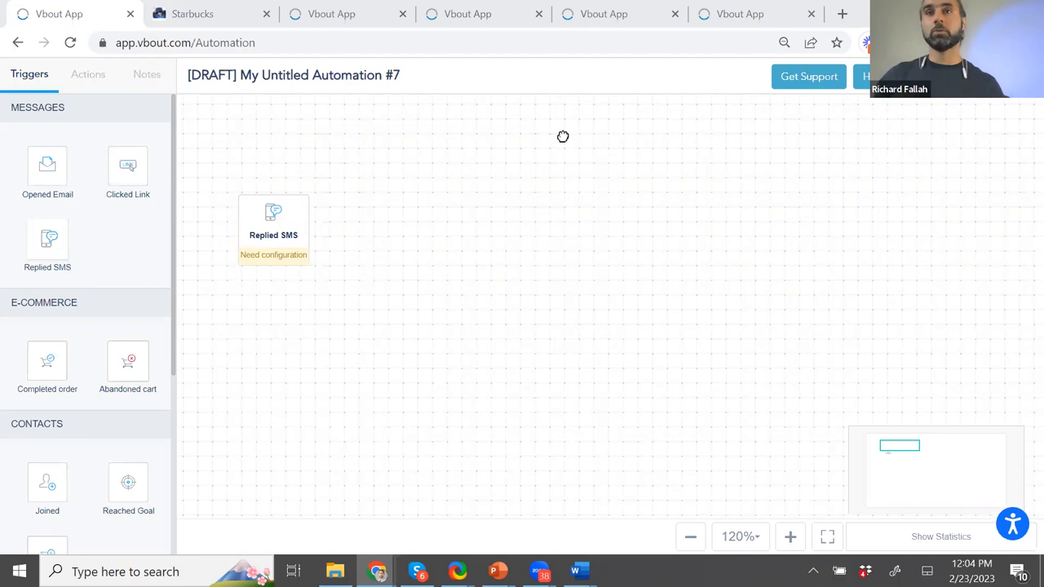
{"action": "mouse_move", "coordinate": [985, 253]}
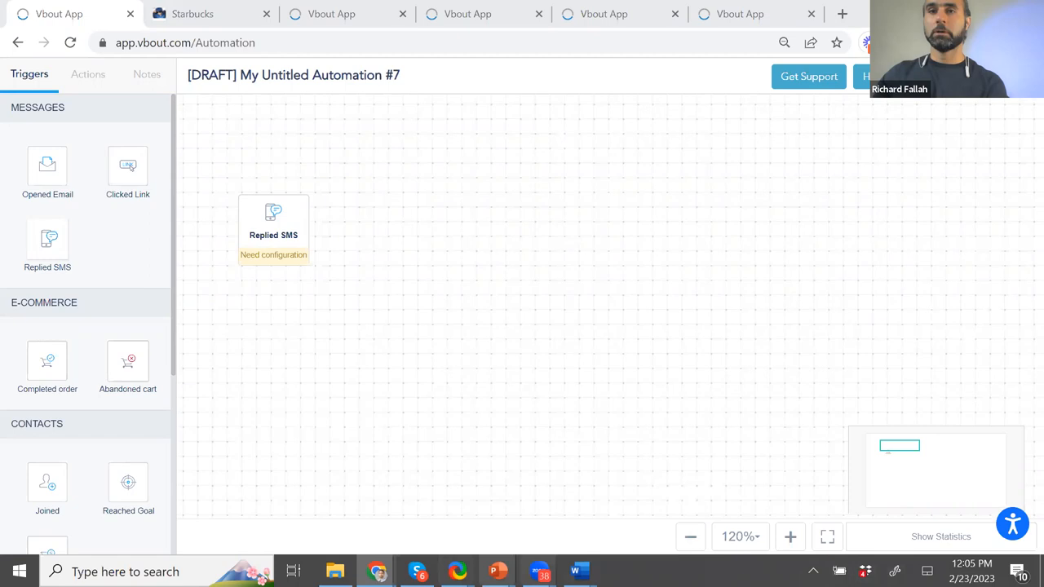
- Switch to the Starbucks tab showing the Intent Flow Example automation and its confirmation condition
{"action": "left_click", "coordinate": [211, 13]}
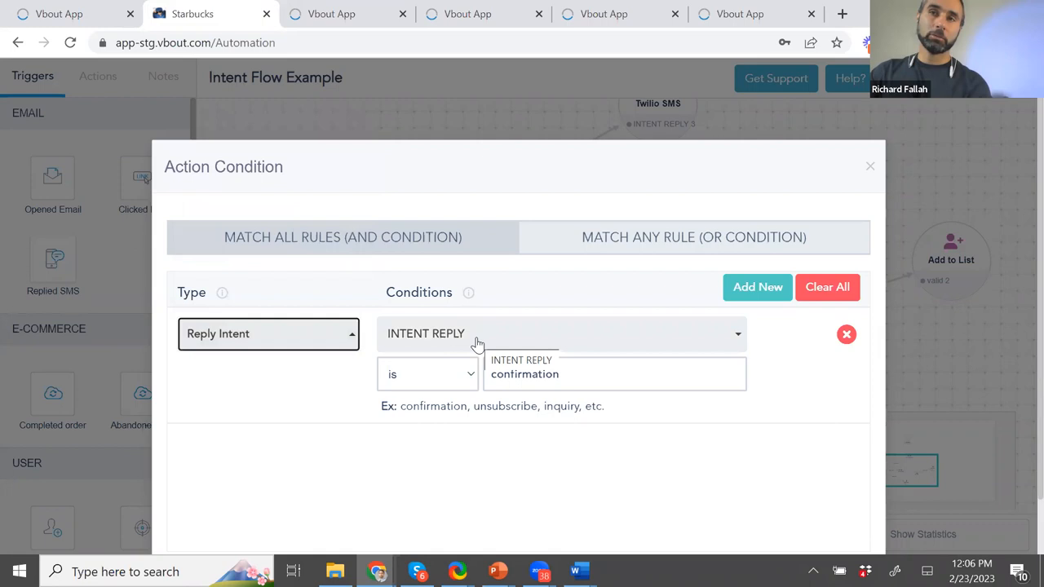
- Replace the reply intent value 'confirmation' with 'not interested'
{"action": "left_click", "coordinate": [614, 373]}
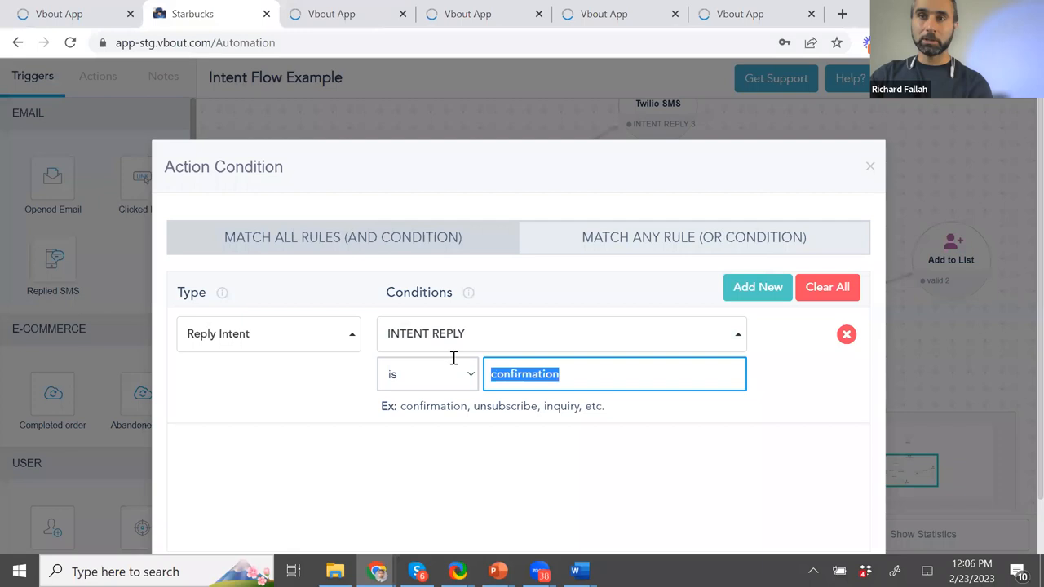
{"action": "type", "text": "not insterested"}
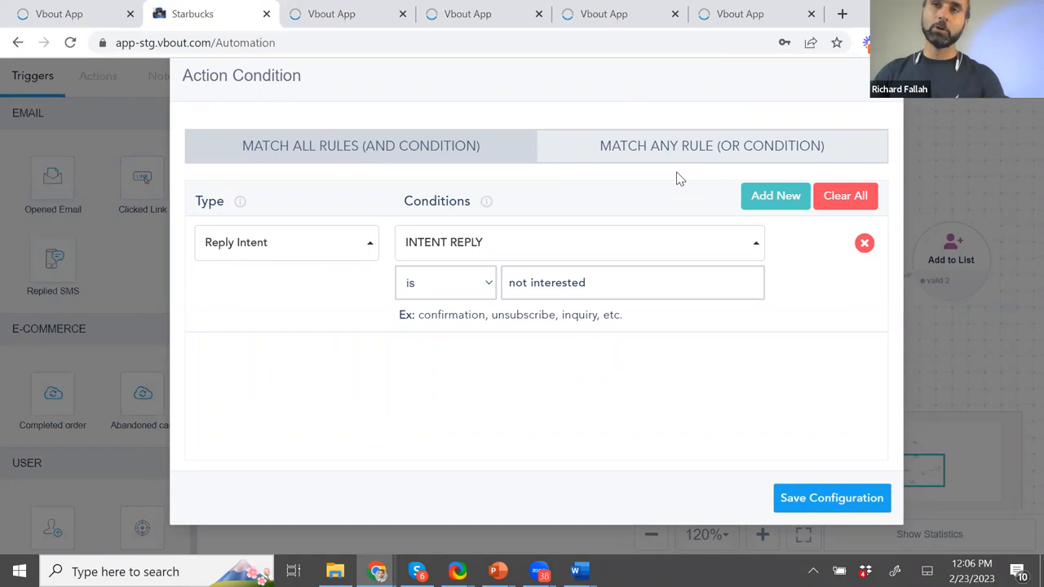
{"action": "mouse_move", "coordinate": [458, 304]}
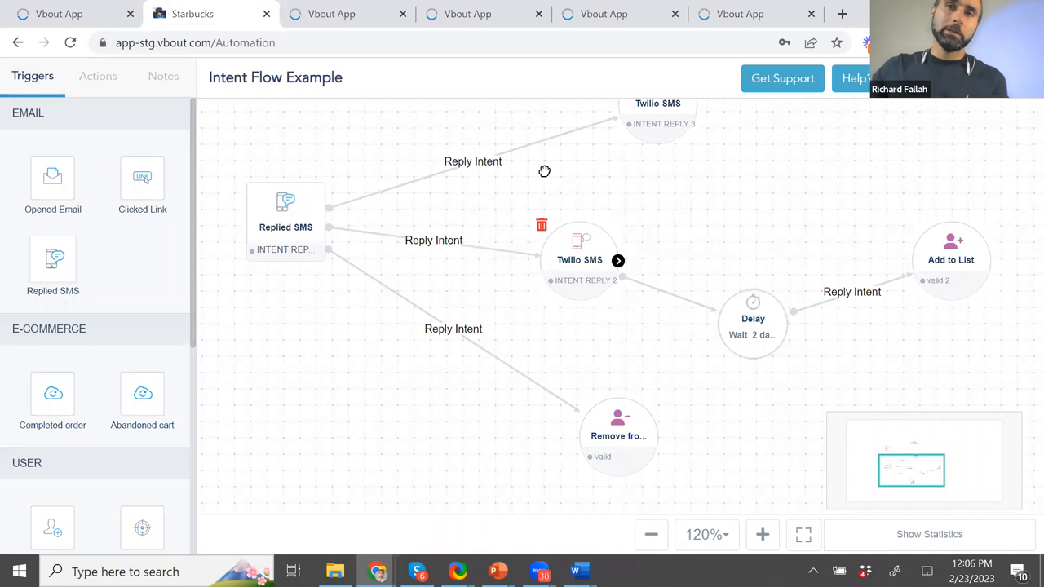
{"action": "mouse_move", "coordinate": [542, 172]}
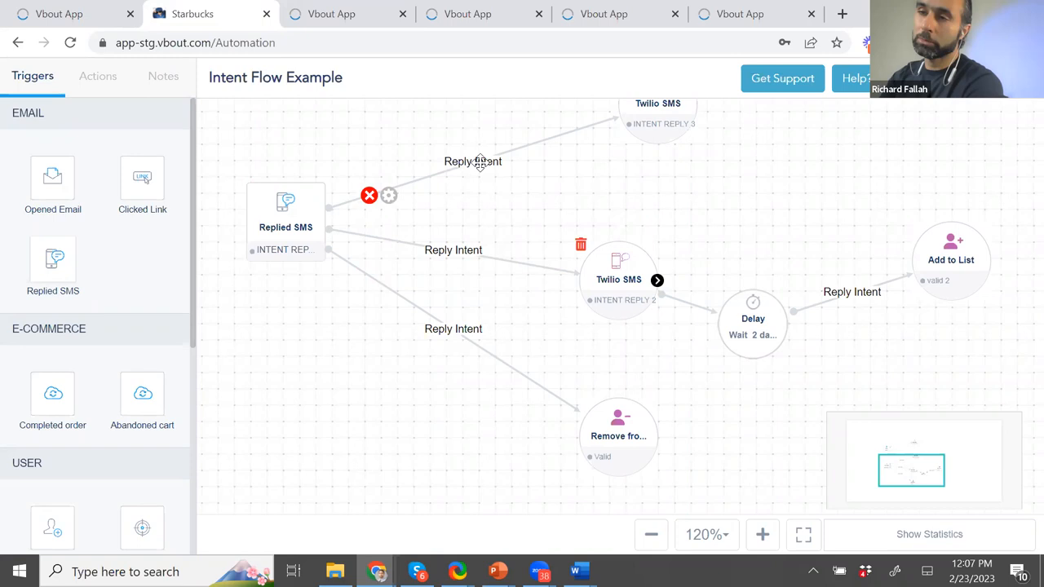
{"action": "left_click", "coordinate": [390, 194]}
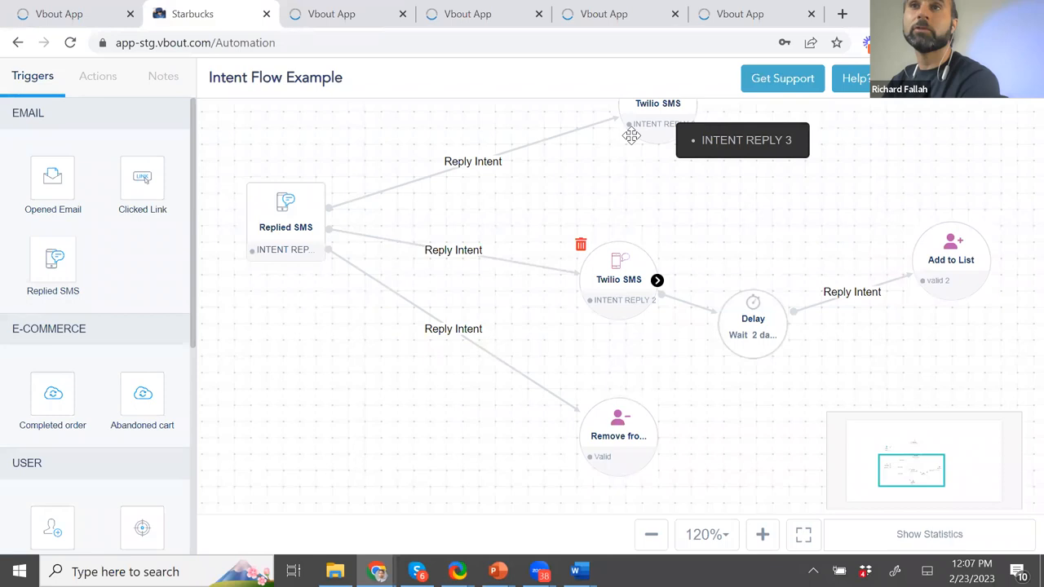
{"action": "mouse_move", "coordinate": [552, 399]}
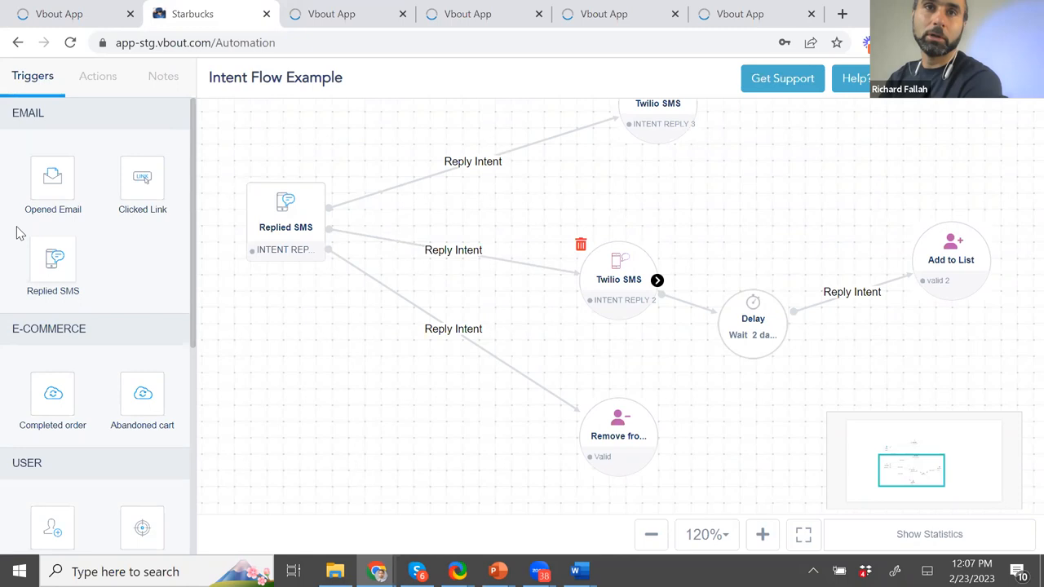
{"action": "mouse_move", "coordinate": [612, 306]}
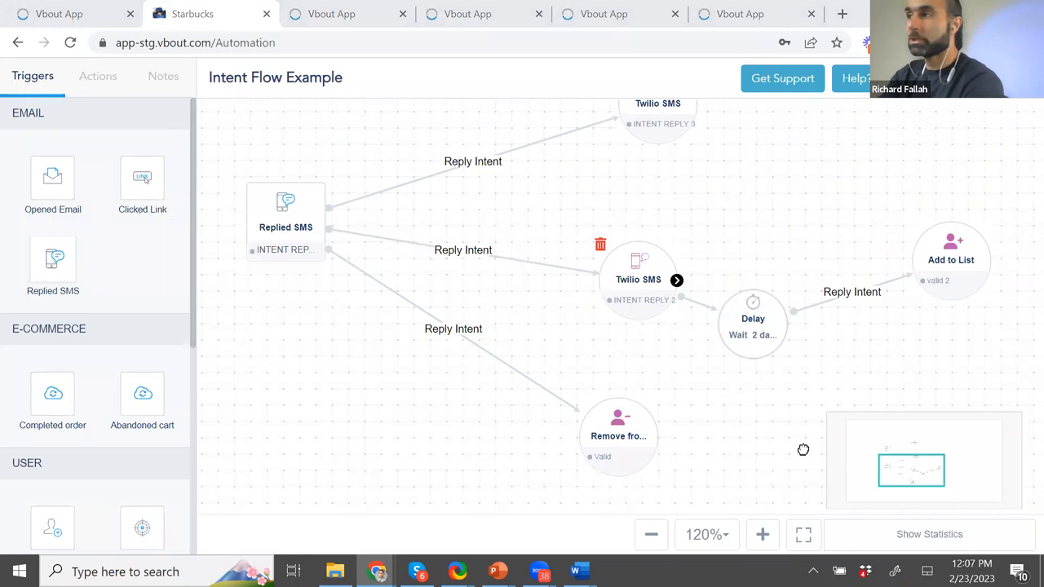
{"action": "mouse_move", "coordinate": [592, 464]}
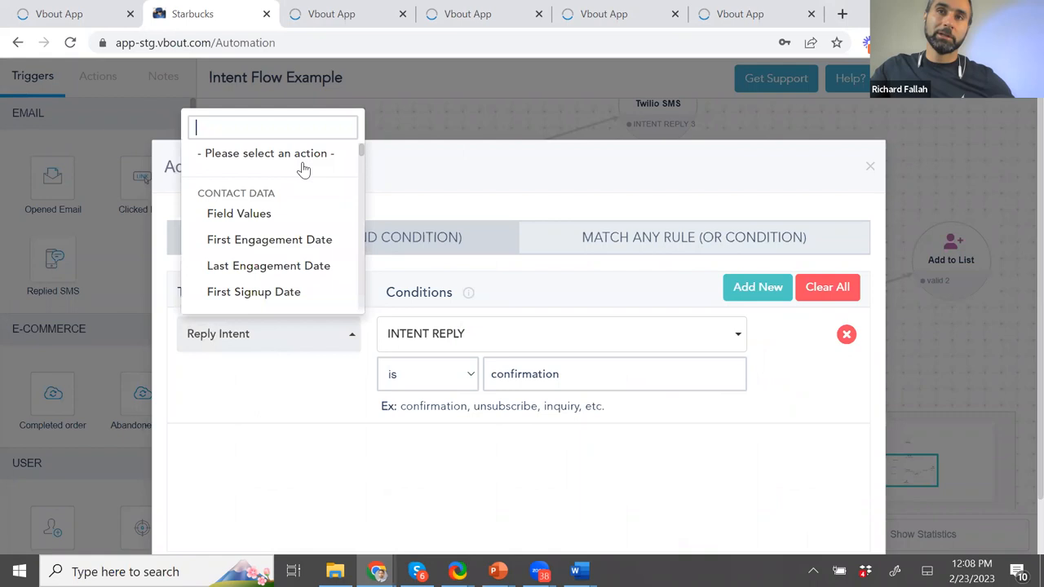
- Search 'inten' to set the condition type to Reply Intent and select its confirmation value
{"action": "type", "text": "inten"}
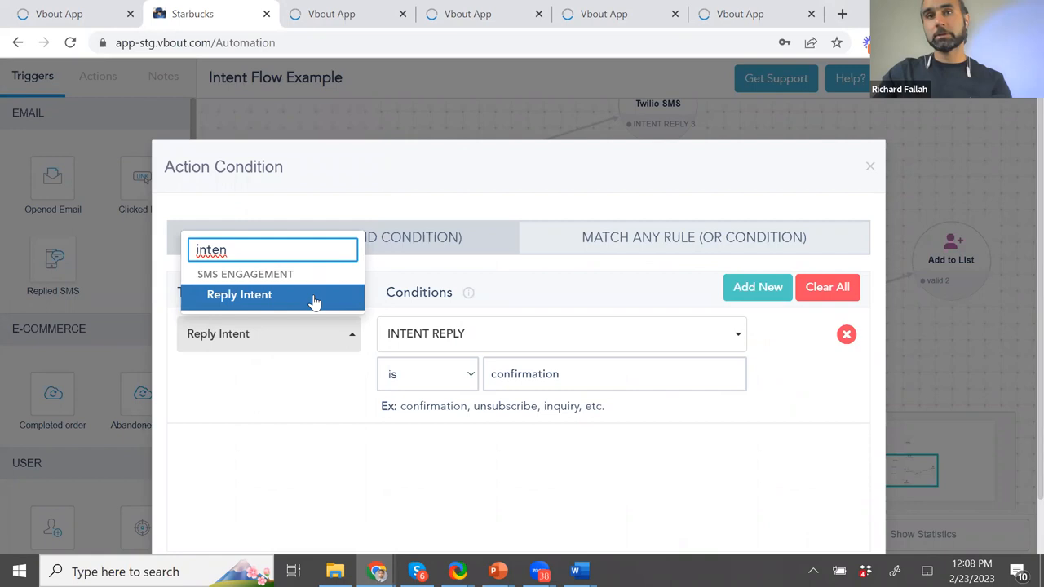
{"action": "left_click", "coordinate": [239, 295]}
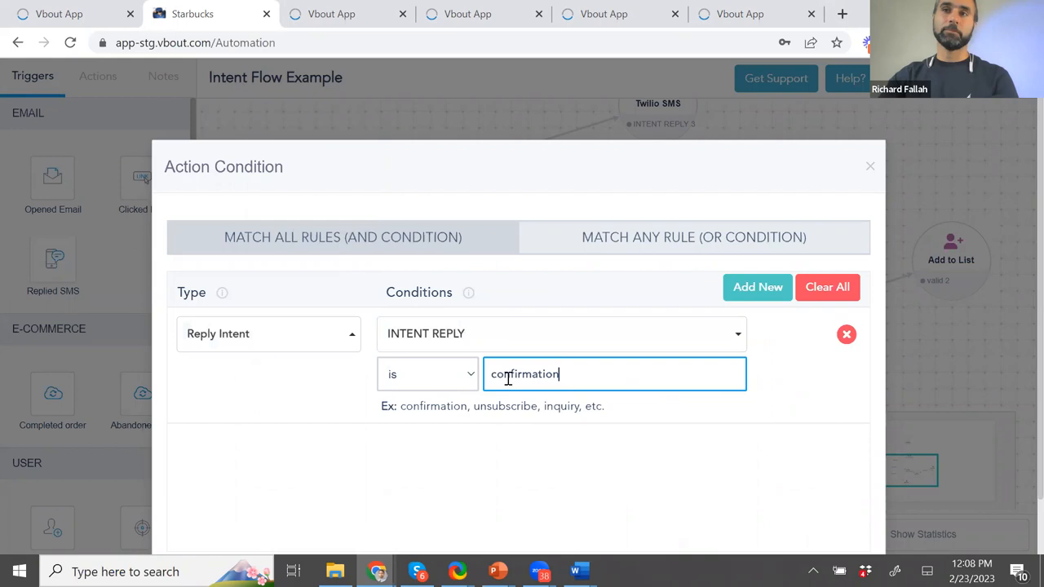
{"action": "left_click", "coordinate": [757, 286]}
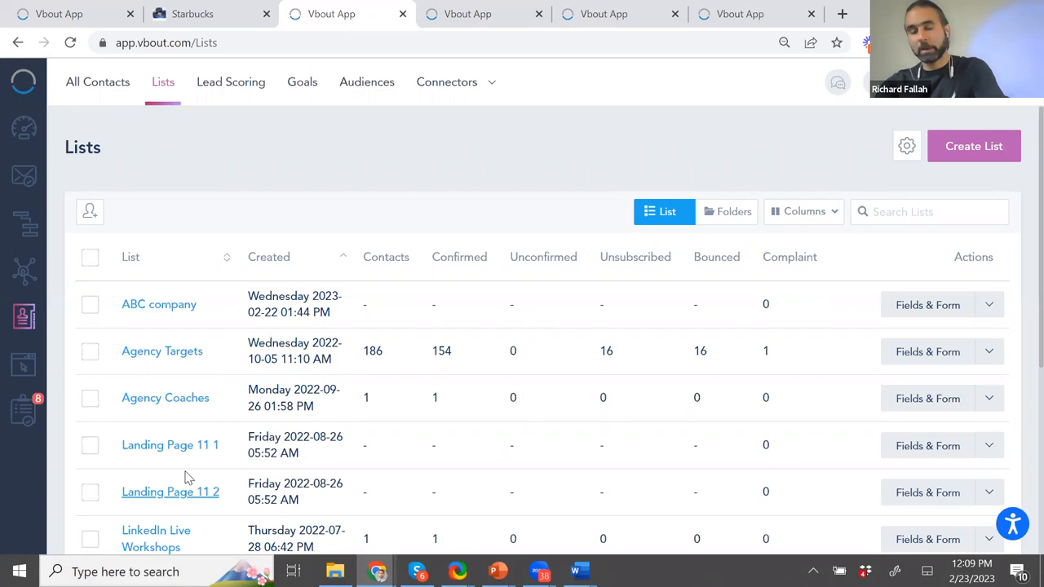
{"action": "mouse_move", "coordinate": [165, 370]}
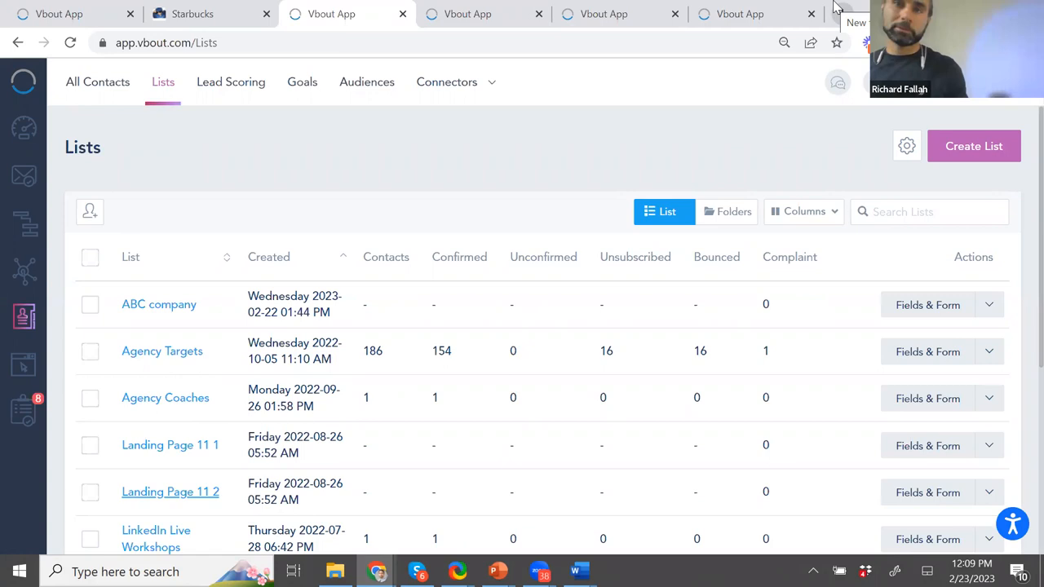
- Switch to the contact's profile tab showing its activity history and actions
{"action": "left_click", "coordinate": [97, 81]}
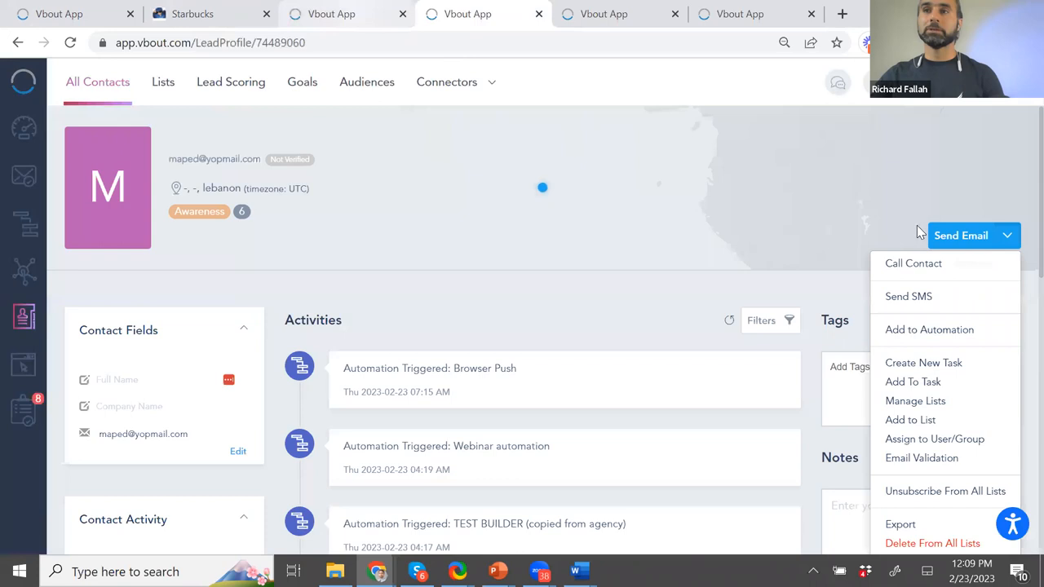
- Validate the contact's email, suppressing the record on Risky, Undeliverable or Typo results
{"action": "left_click", "coordinate": [922, 456]}
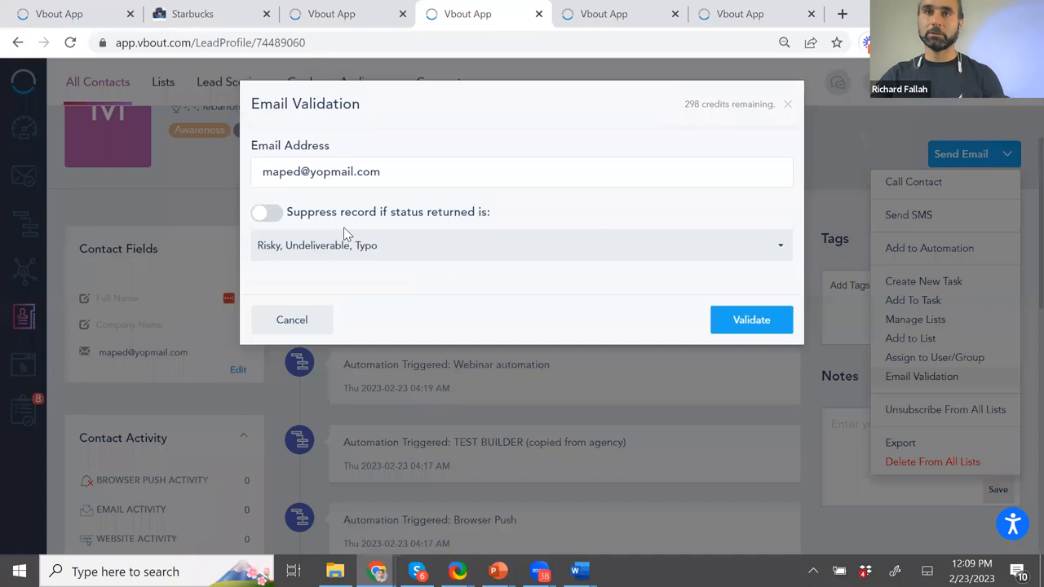
{"action": "left_click", "coordinate": [266, 212]}
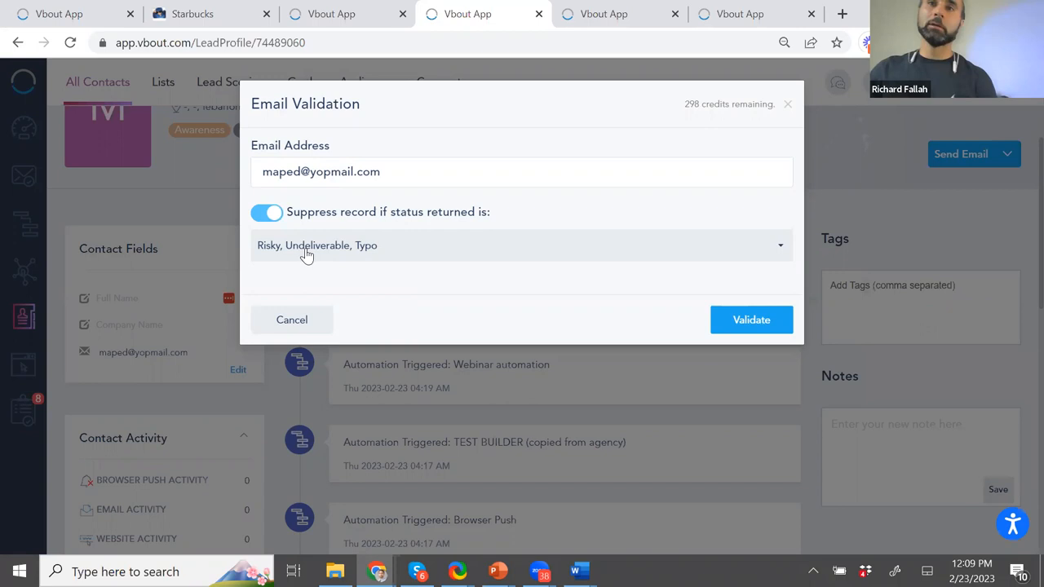
{"action": "left_click", "coordinate": [521, 244]}
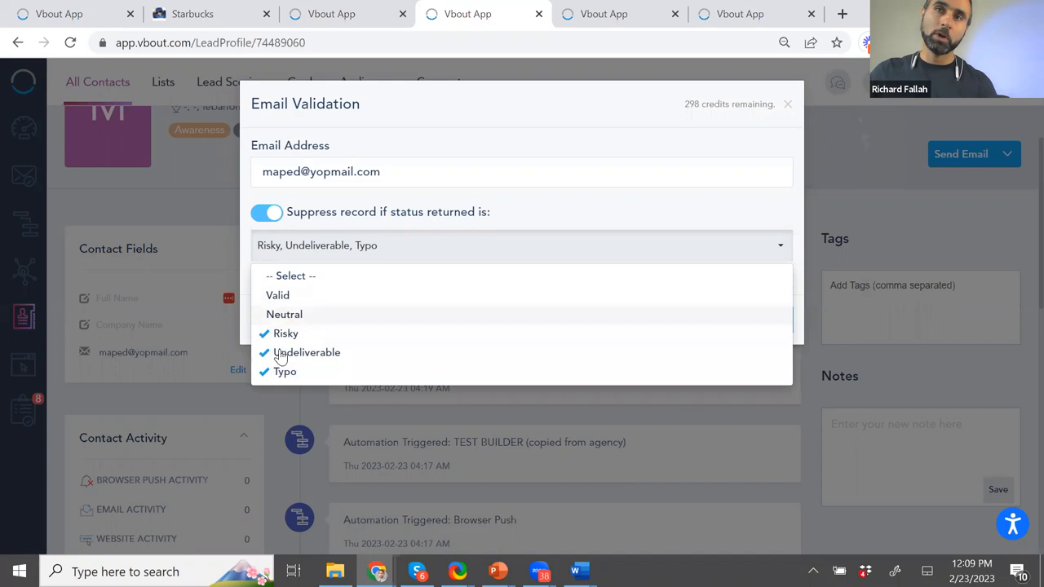
{"action": "left_click", "coordinate": [306, 351]}
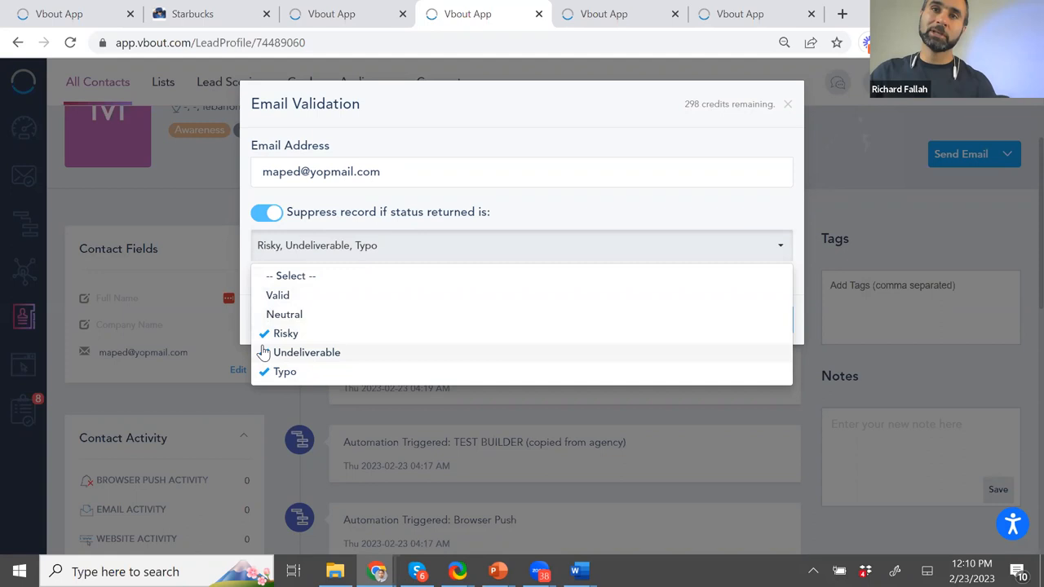
{"action": "left_click", "coordinate": [750, 319]}
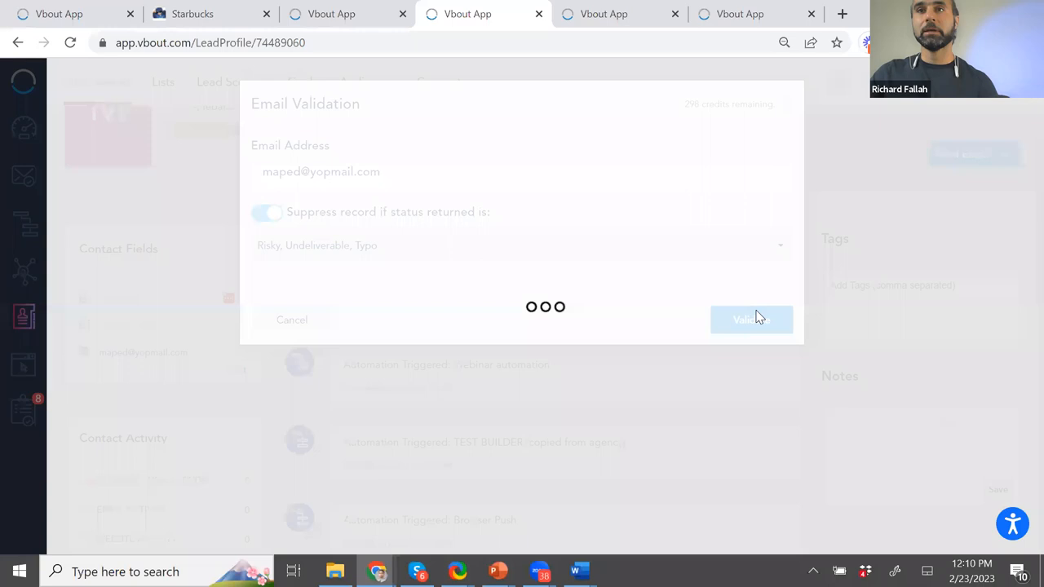
{"action": "left_click", "coordinate": [750, 319]}
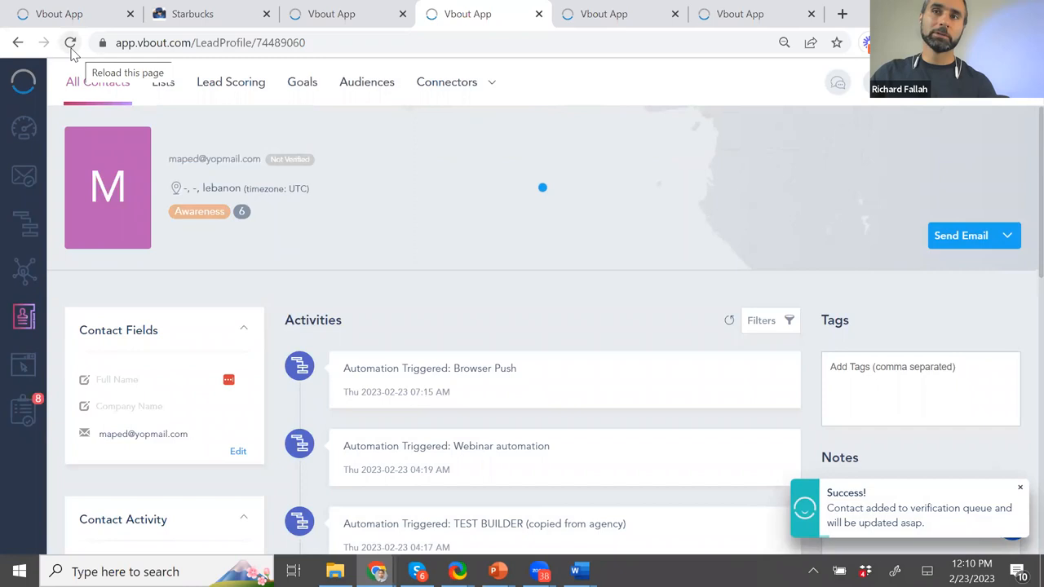
- Show a contact's Email Validation action on All Contacts, then go back to Lists
{"action": "left_click", "coordinate": [70, 42]}
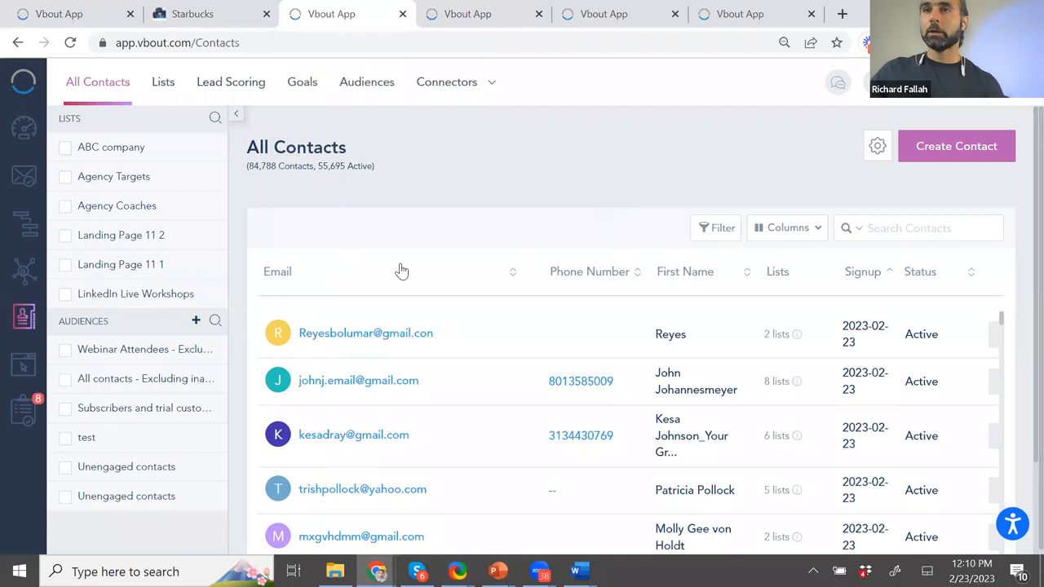
{"action": "left_click", "coordinate": [977, 335]}
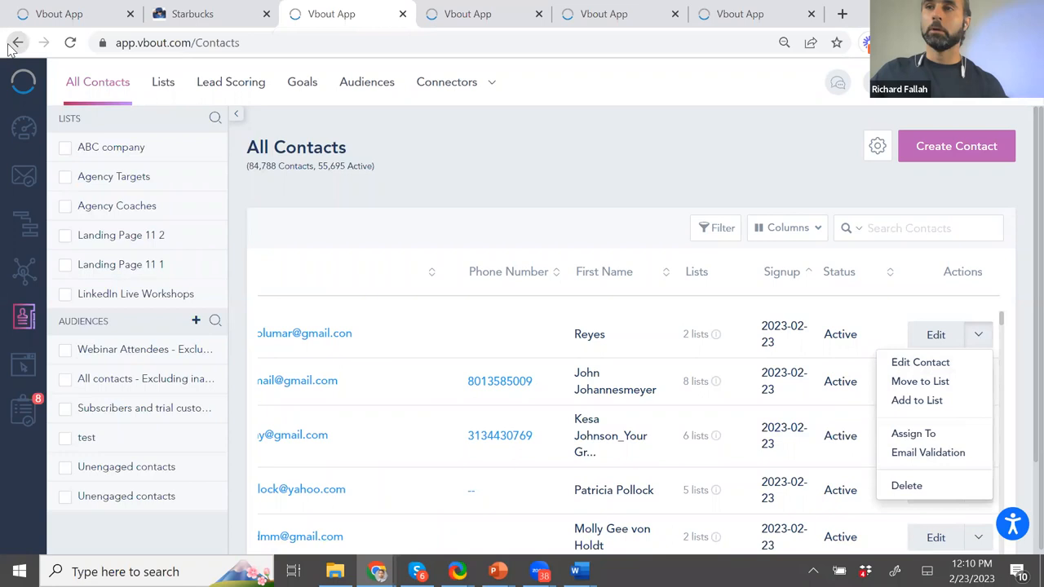
{"action": "left_click", "coordinate": [162, 82]}
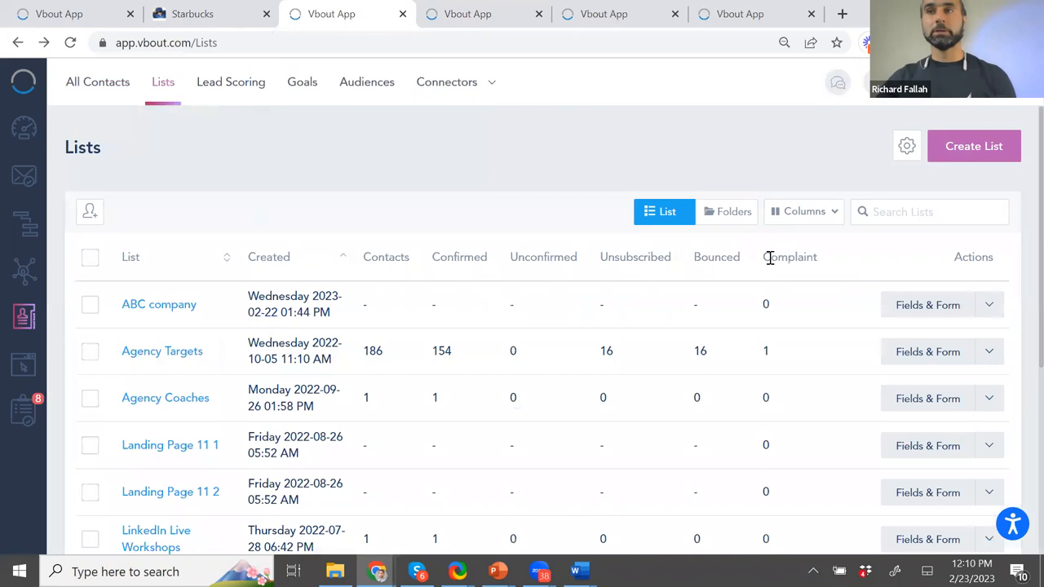
{"action": "left_click", "coordinate": [989, 304]}
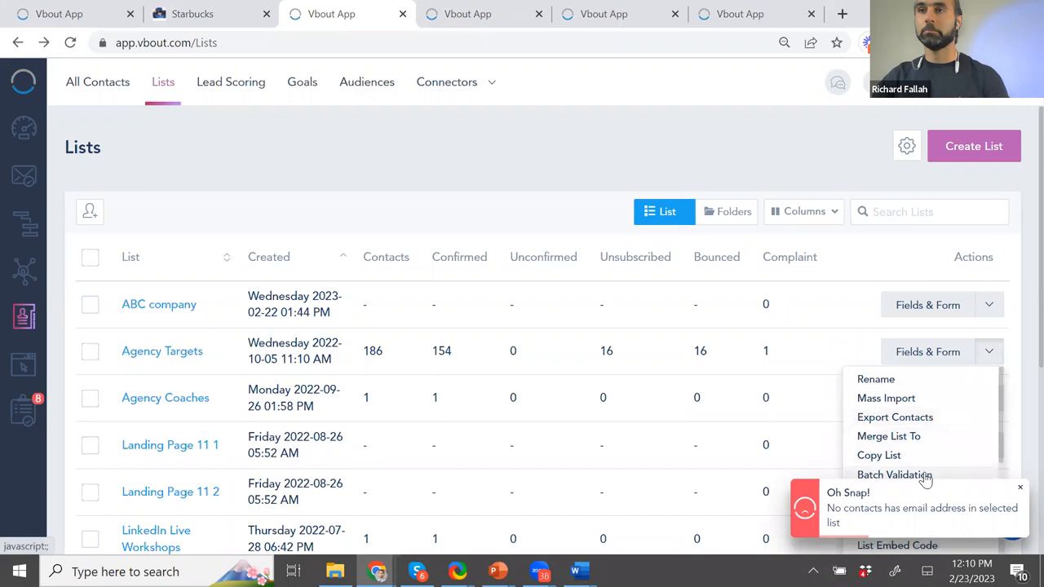
{"action": "left_click", "coordinate": [894, 474]}
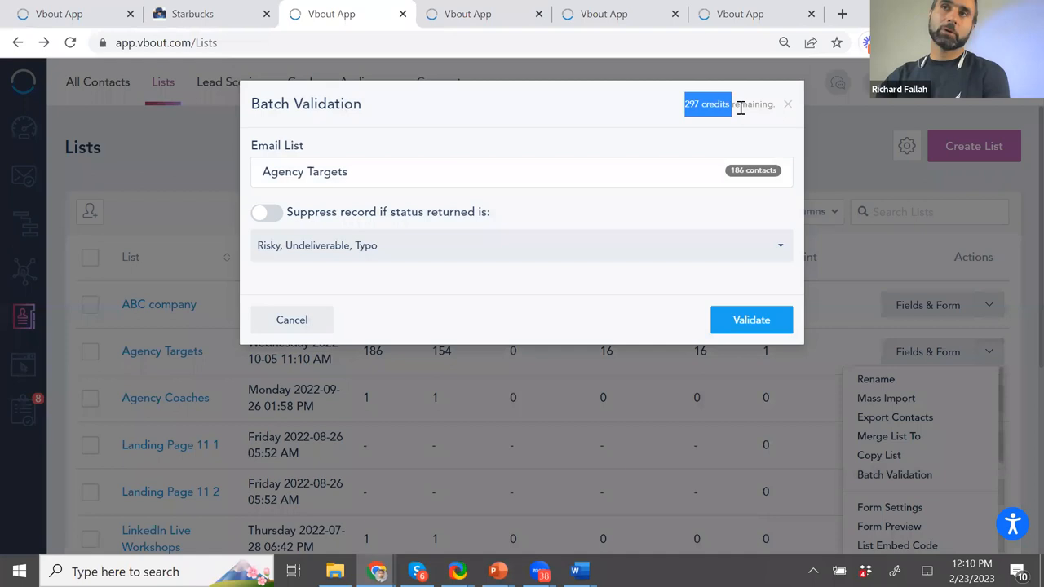
{"action": "left_click", "coordinate": [266, 212]}
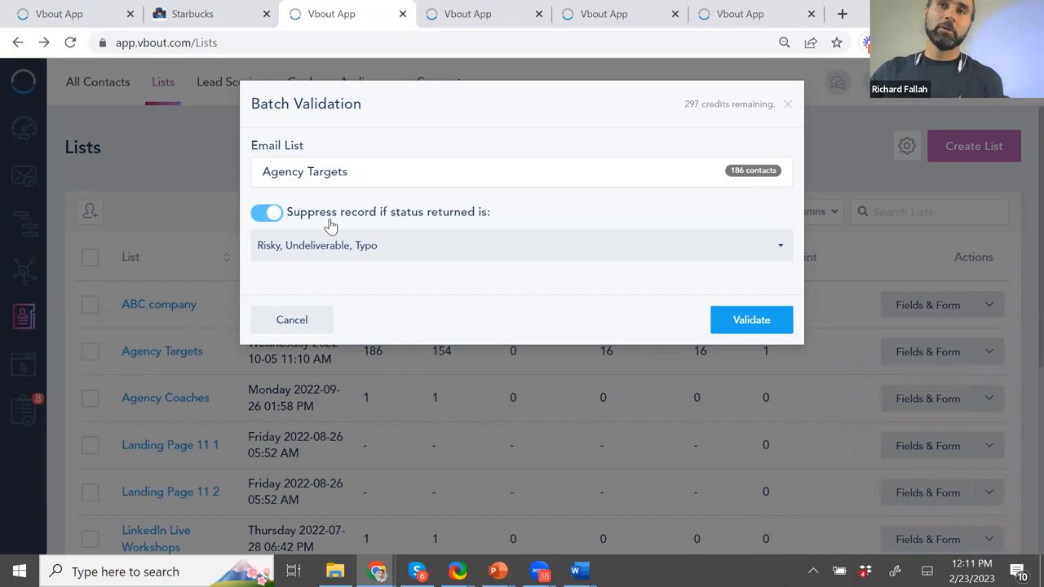
{"action": "left_click", "coordinate": [521, 245]}
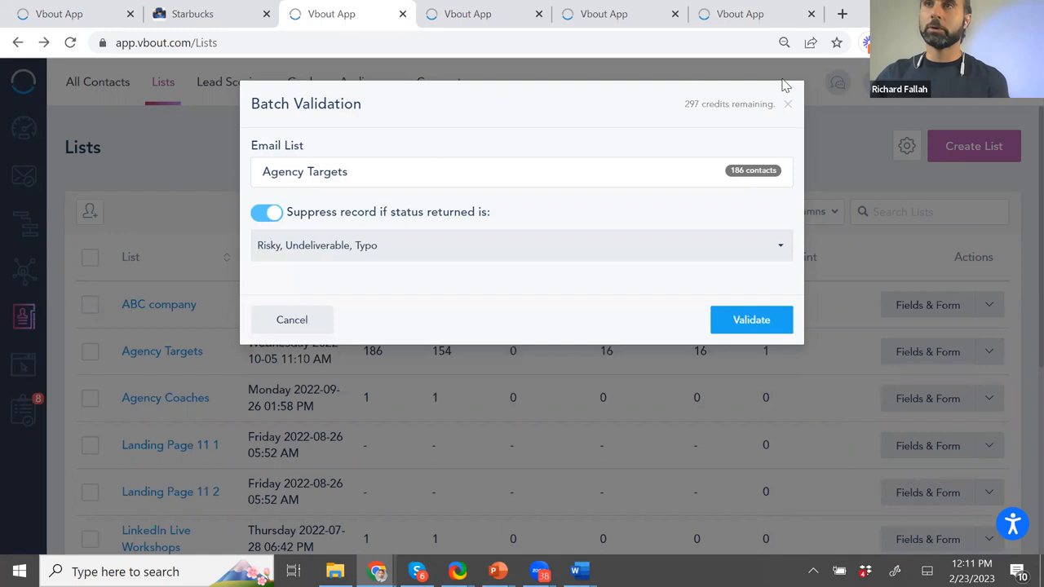
{"action": "left_click", "coordinate": [292, 319]}
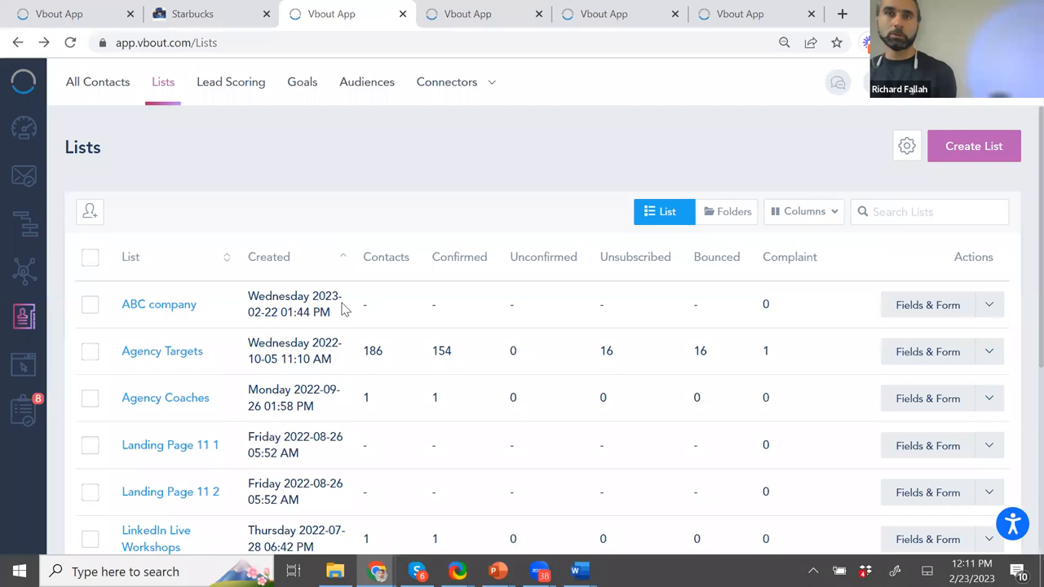
- Open Form Settings for the ABC company list from its actions menu
{"action": "left_click", "coordinate": [989, 304]}
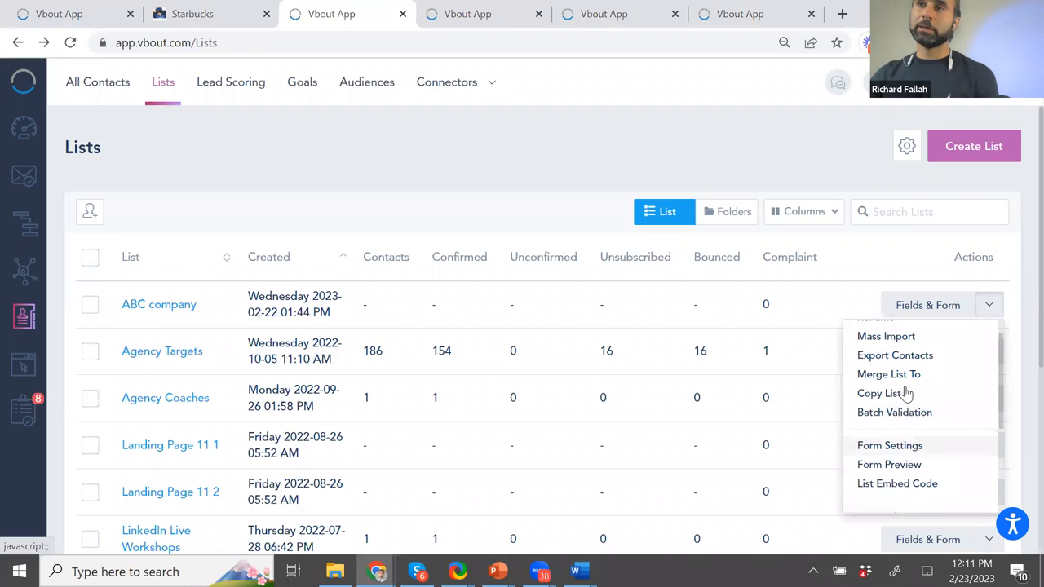
{"action": "left_click", "coordinate": [886, 336]}
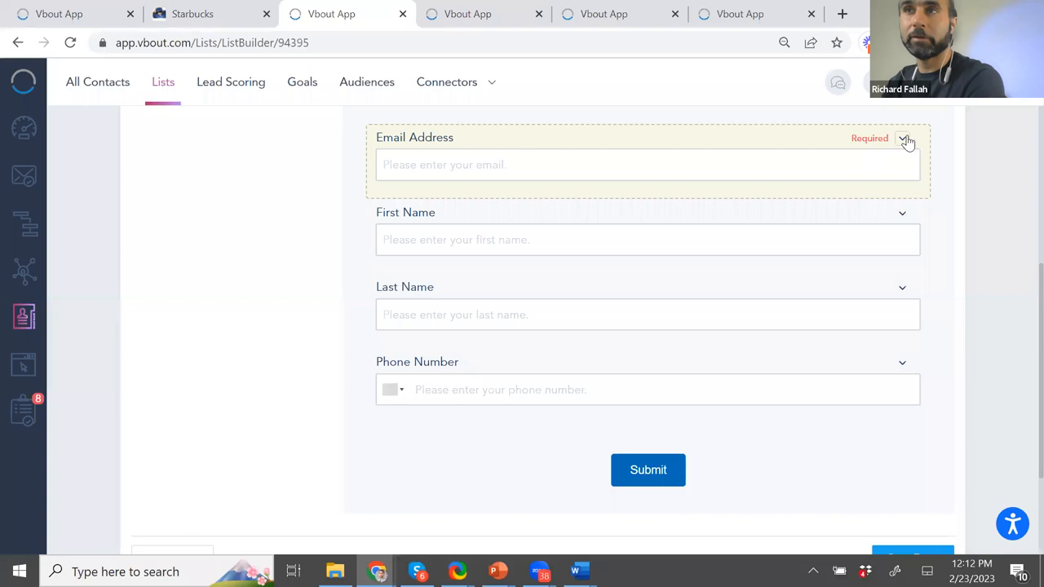
- Expand the Email Address field to review Required and Enhanced Validation, then open the account menu
{"action": "left_click", "coordinate": [903, 138]}
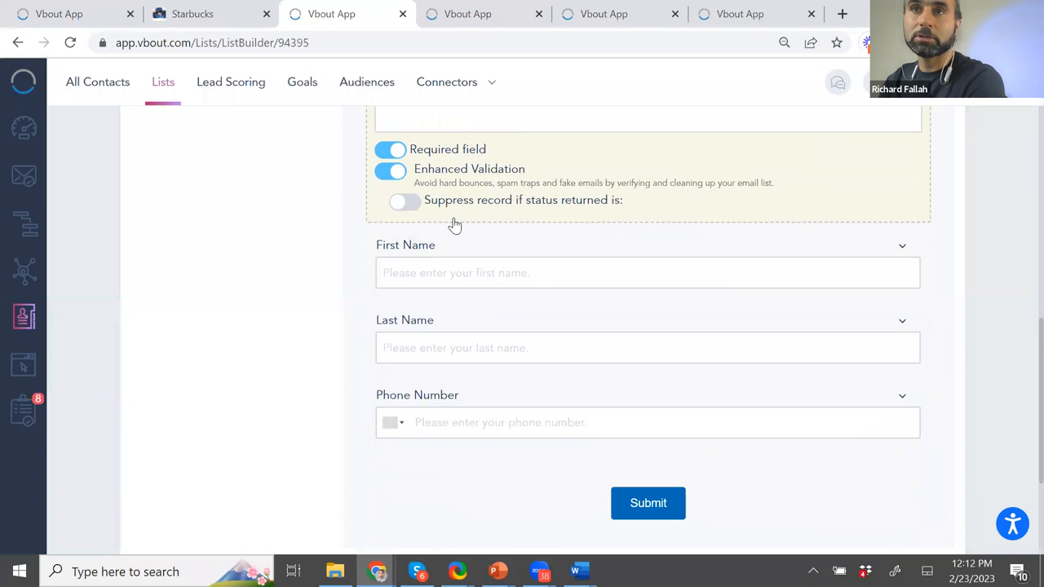
{"action": "left_click", "coordinate": [404, 201]}
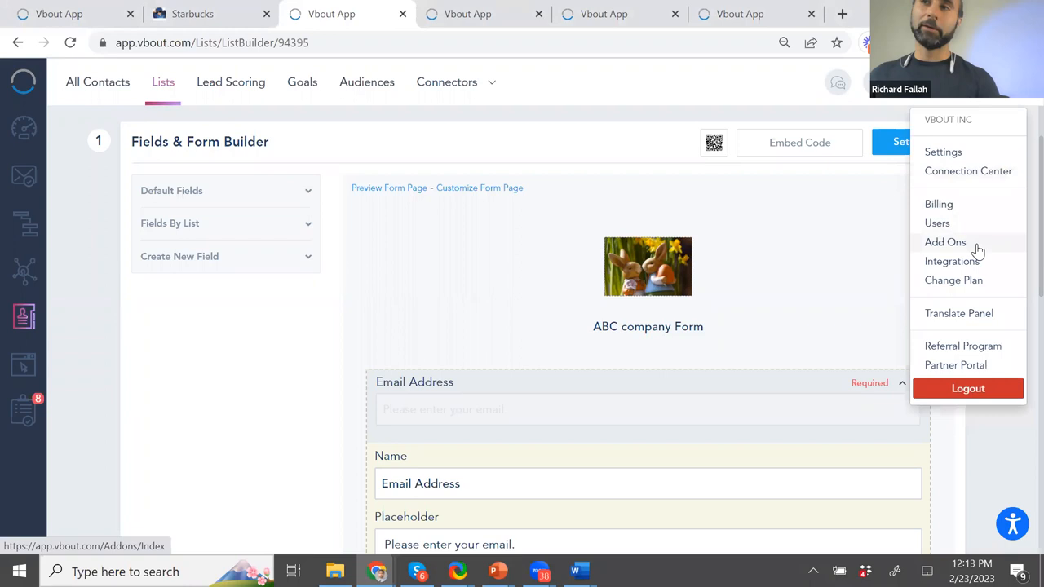
{"action": "left_click", "coordinate": [945, 241]}
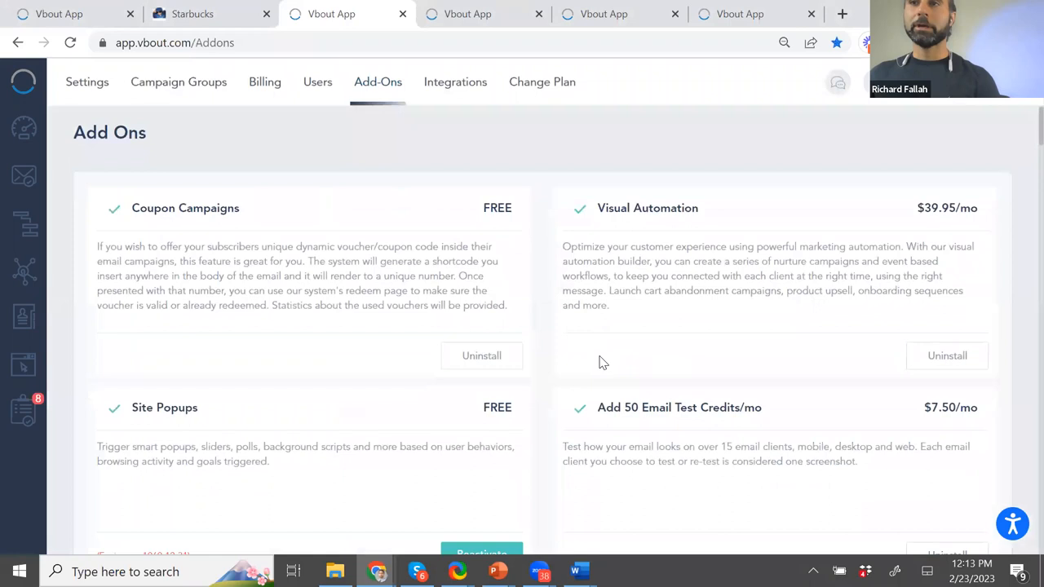
{"action": "scroll", "scroll_direction": "down", "scroll_amount": 3}
{"action": "type", "text": "valida"}
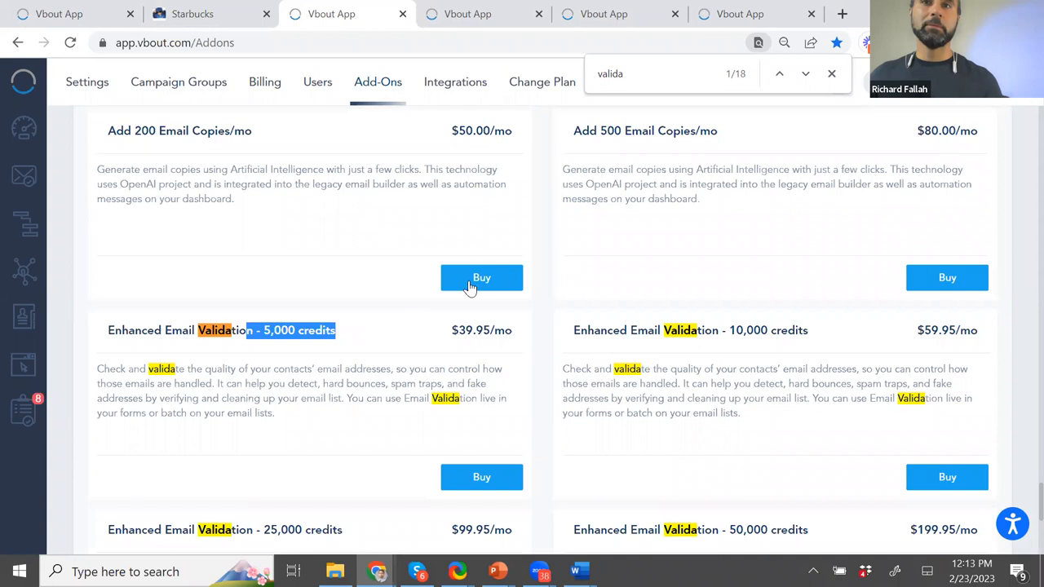
{"action": "scroll", "scroll_direction": "down", "scroll_amount": 3}
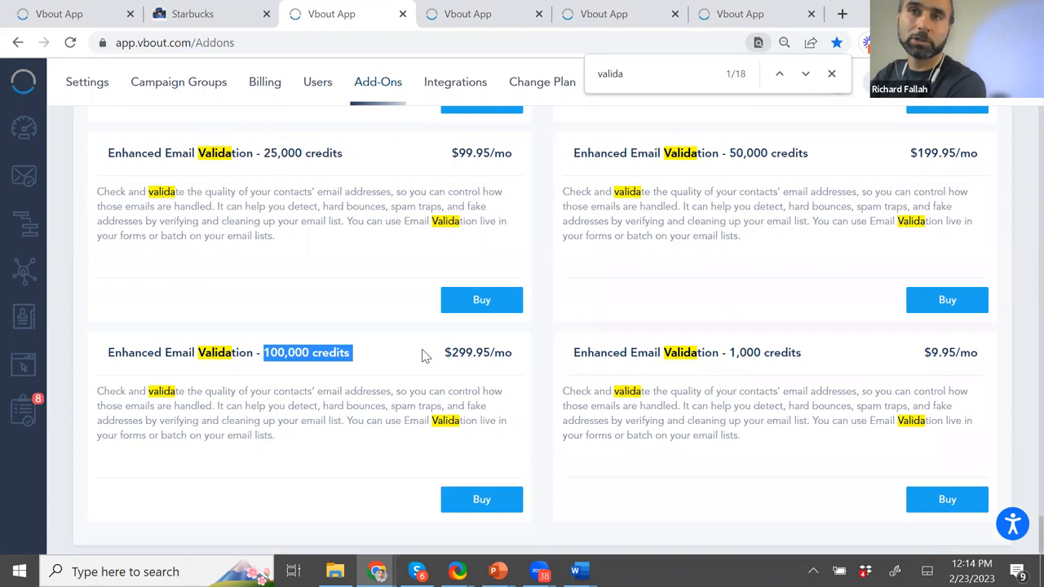
{"action": "scroll", "scroll_direction": "down", "scroll_amount": 3}
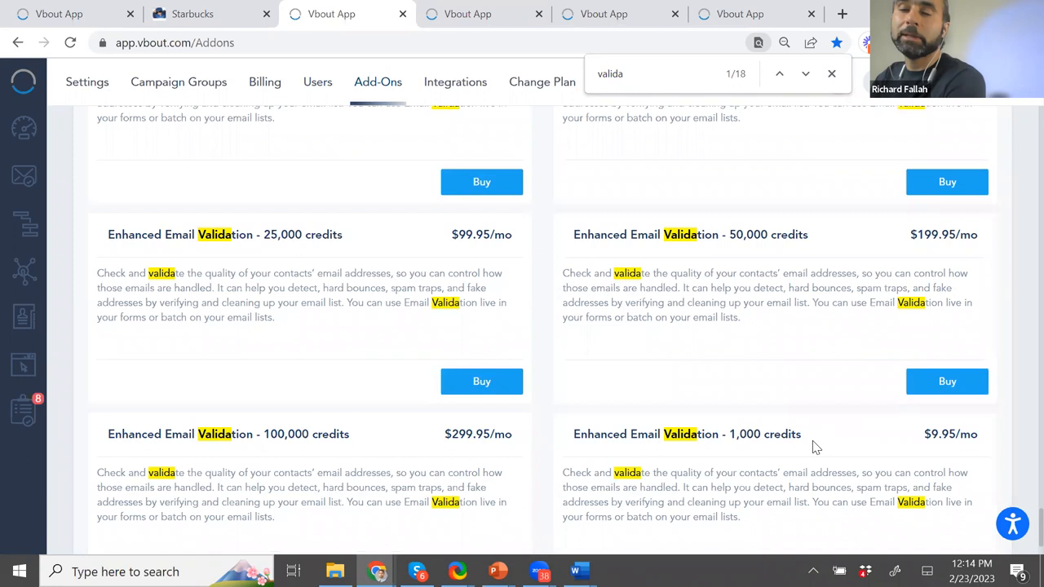
{"action": "double_click", "coordinate": [687, 434]}
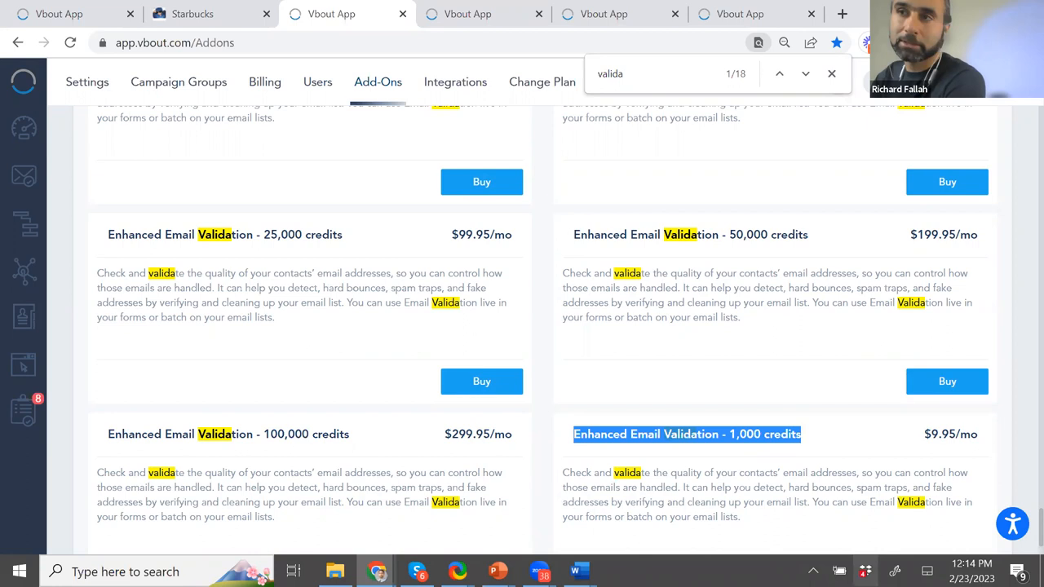
{"action": "mouse_move", "coordinate": [811, 440]}
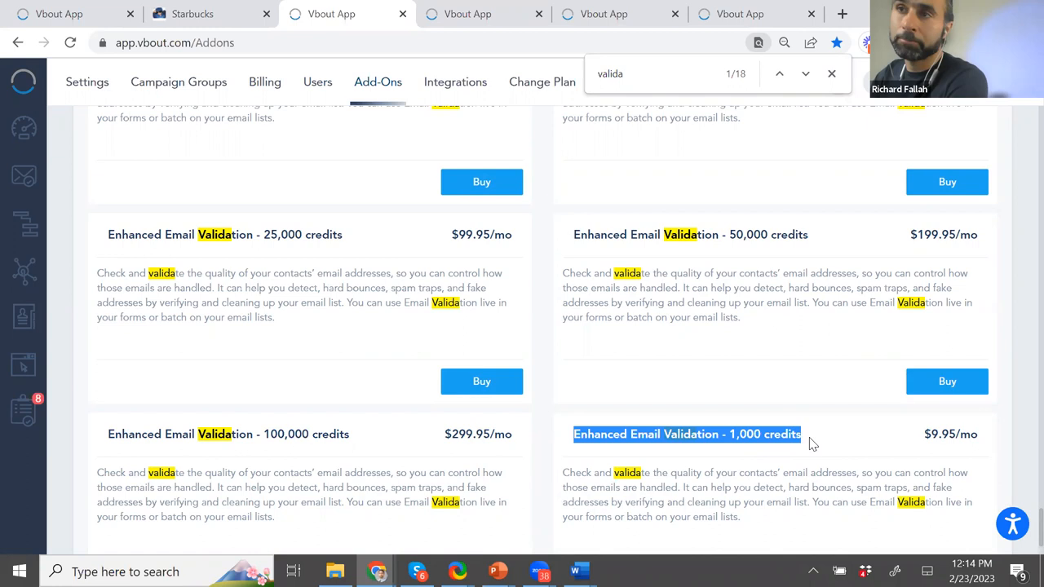
{"action": "mouse_move", "coordinate": [952, 111]}
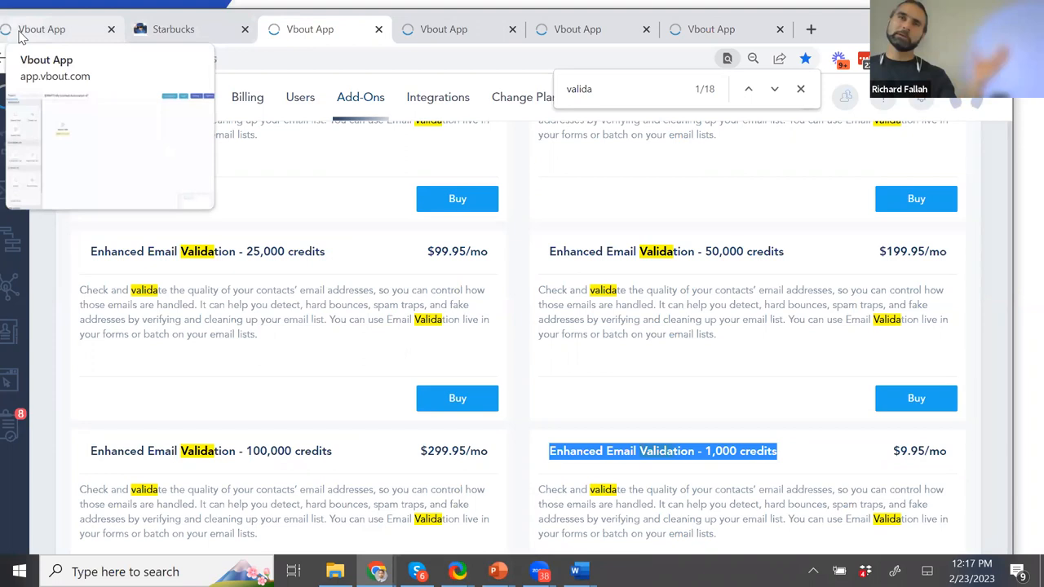
- Pick February 28 at 7:30 PM on the Marketing Strategy Call booking page, then return to Calendar Settings
{"action": "left_click", "coordinate": [173, 28]}
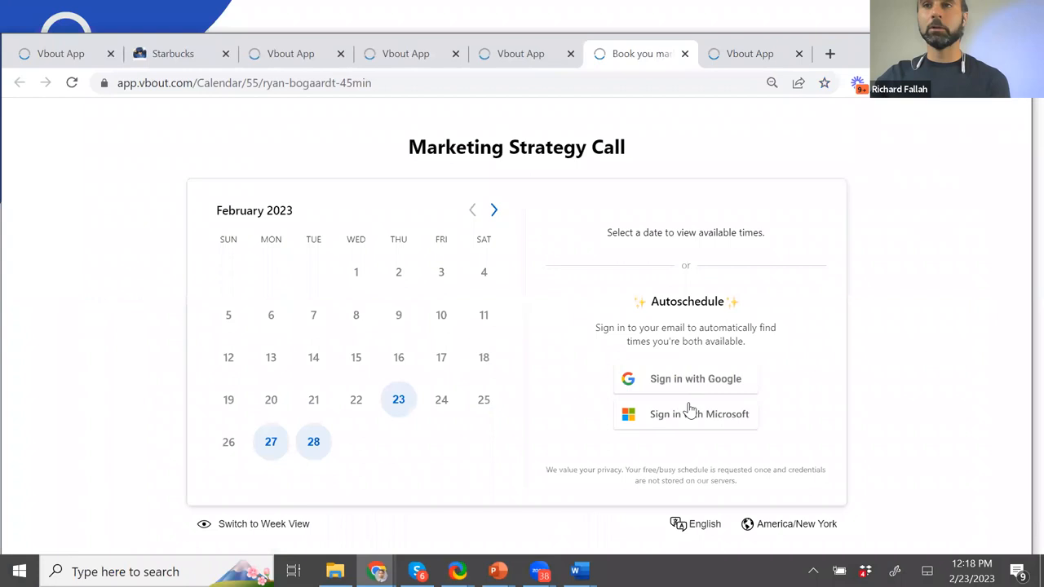
{"action": "left_click", "coordinate": [313, 441]}
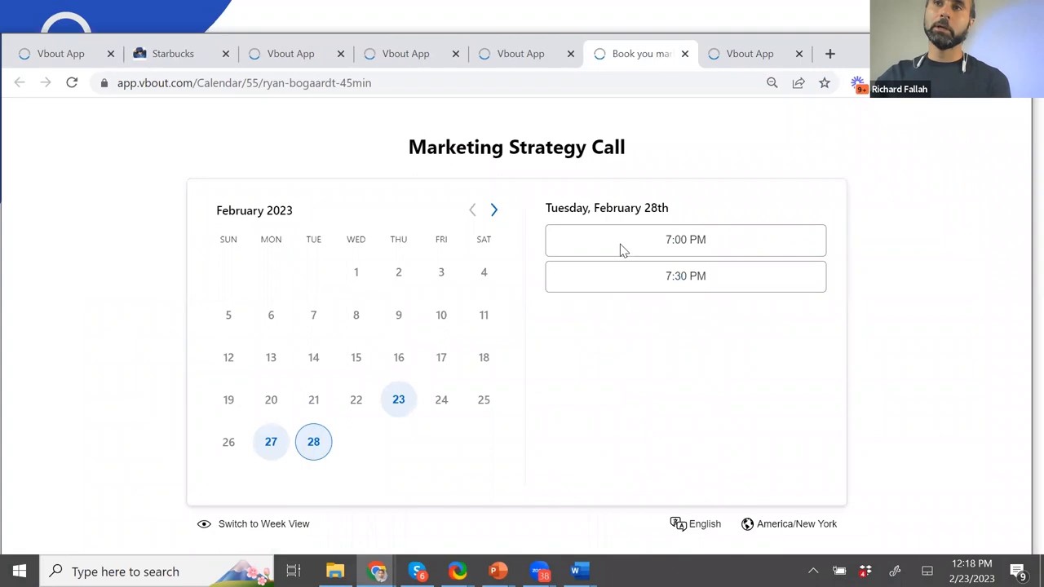
{"action": "left_click", "coordinate": [686, 275]}
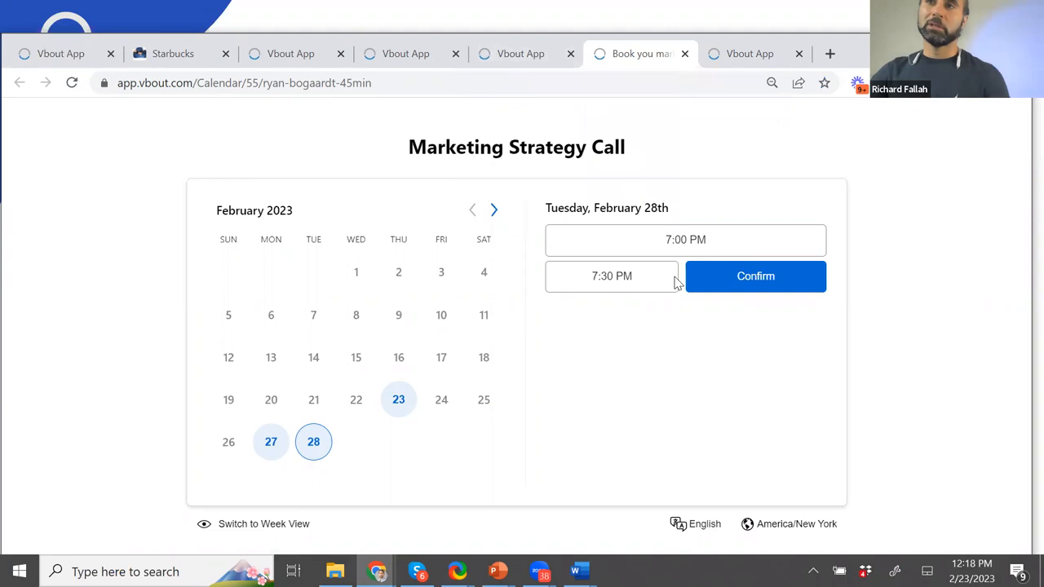
{"action": "left_click", "coordinate": [519, 54]}
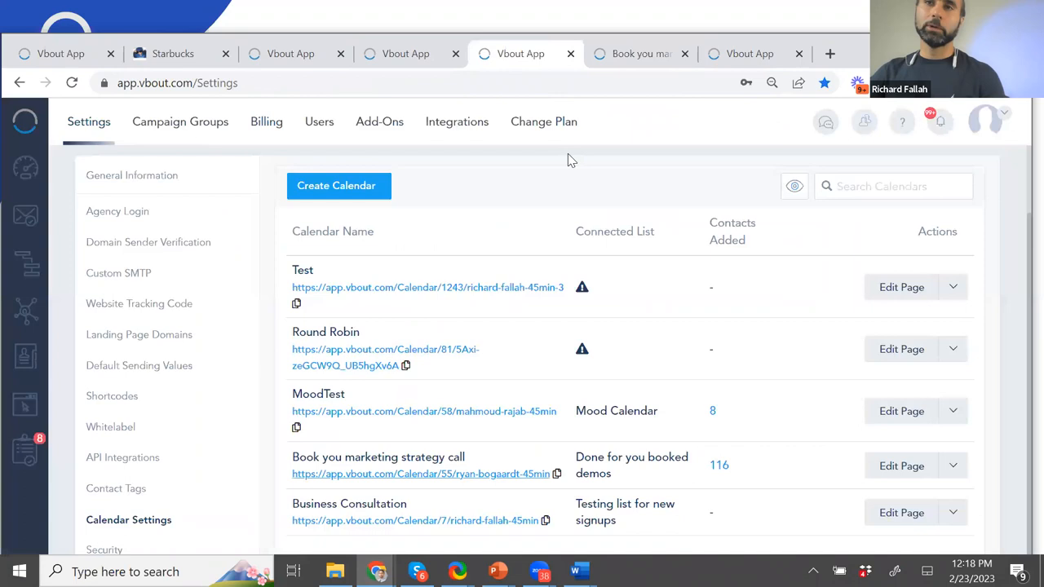
{"action": "mouse_move", "coordinate": [821, 477]}
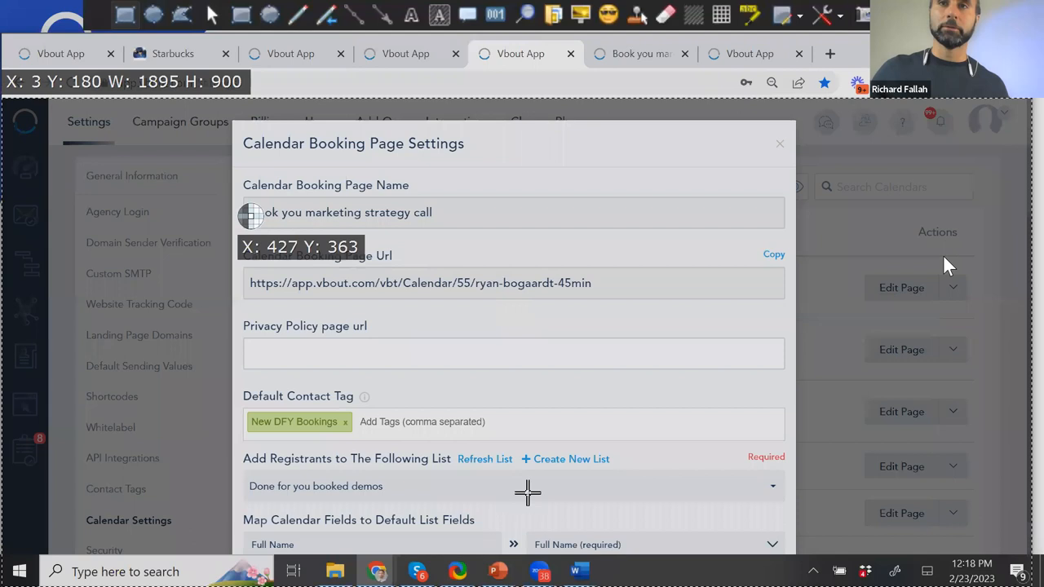
{"action": "left_click", "coordinate": [779, 144]}
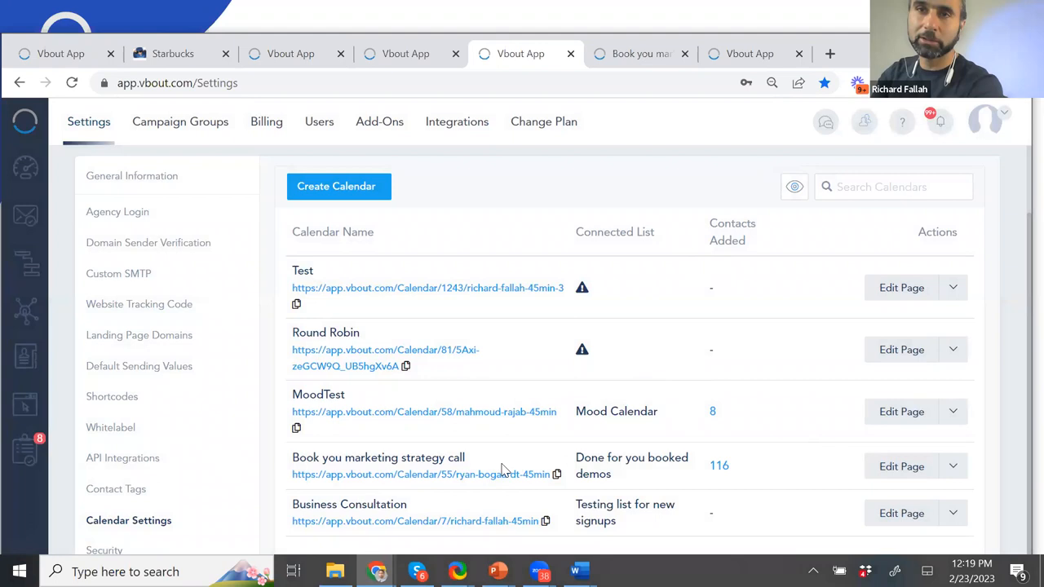
{"action": "mouse_move", "coordinate": [781, 230]}
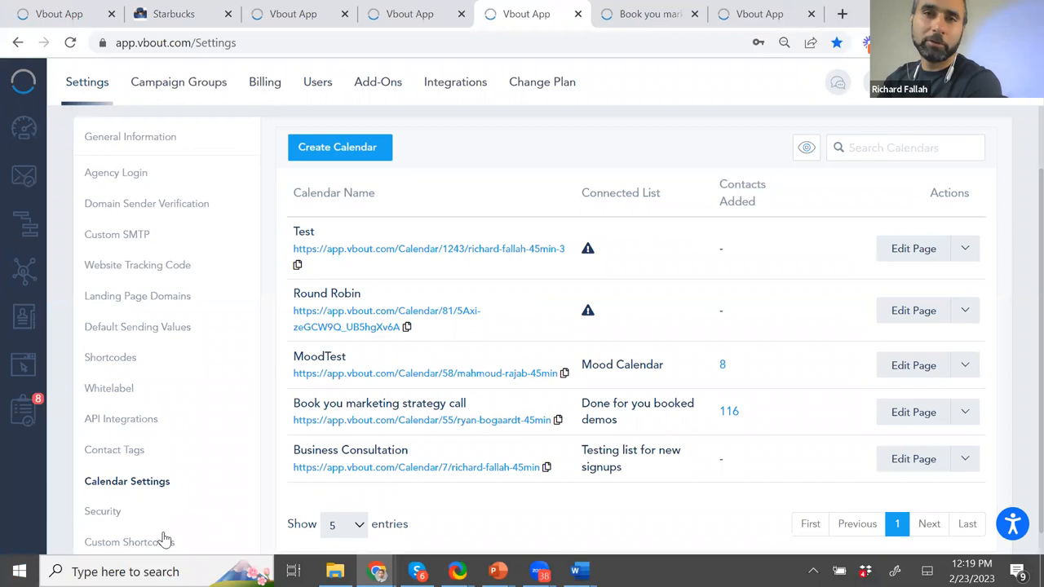
{"action": "scroll", "scroll_direction": "down", "scroll_amount": 3}
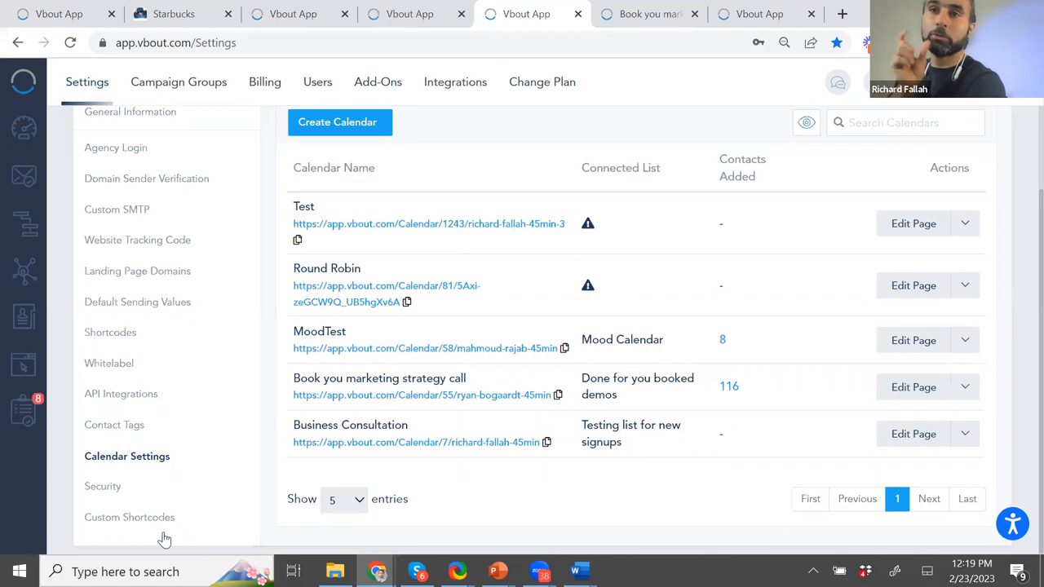
{"action": "mouse_move", "coordinate": [65, 410]}
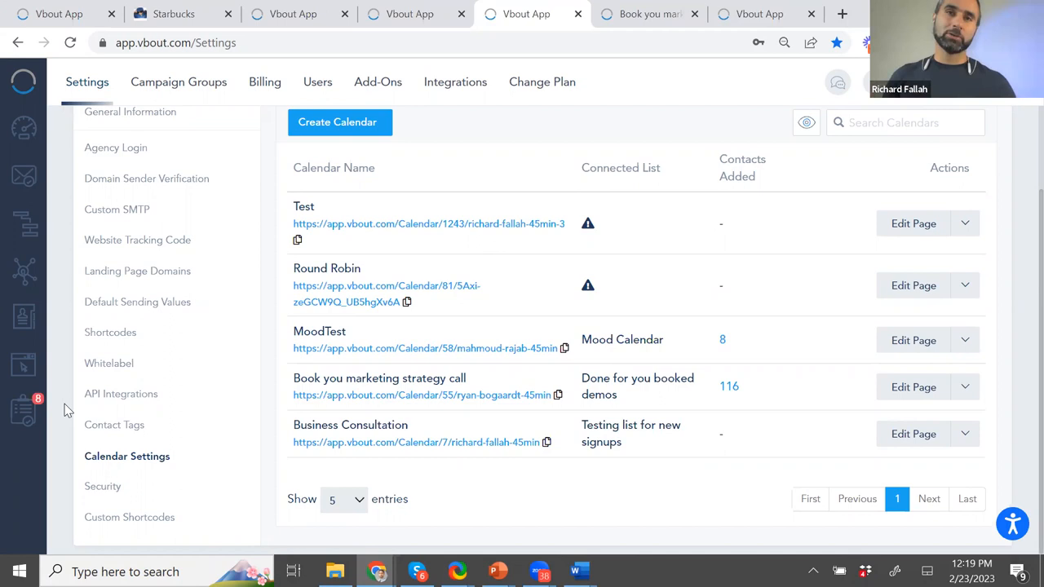
- Enter shortcode title 'Landing Page headline', name VBTCODES, and content beginning 'The best'
{"action": "left_click", "coordinate": [129, 517]}
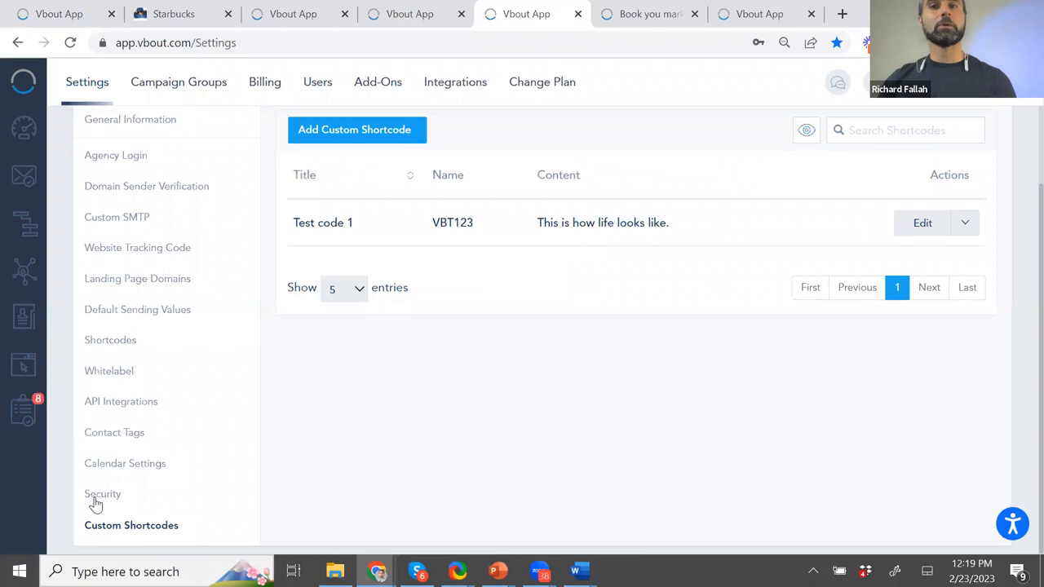
{"action": "type", "text": "Landing Page headline"}
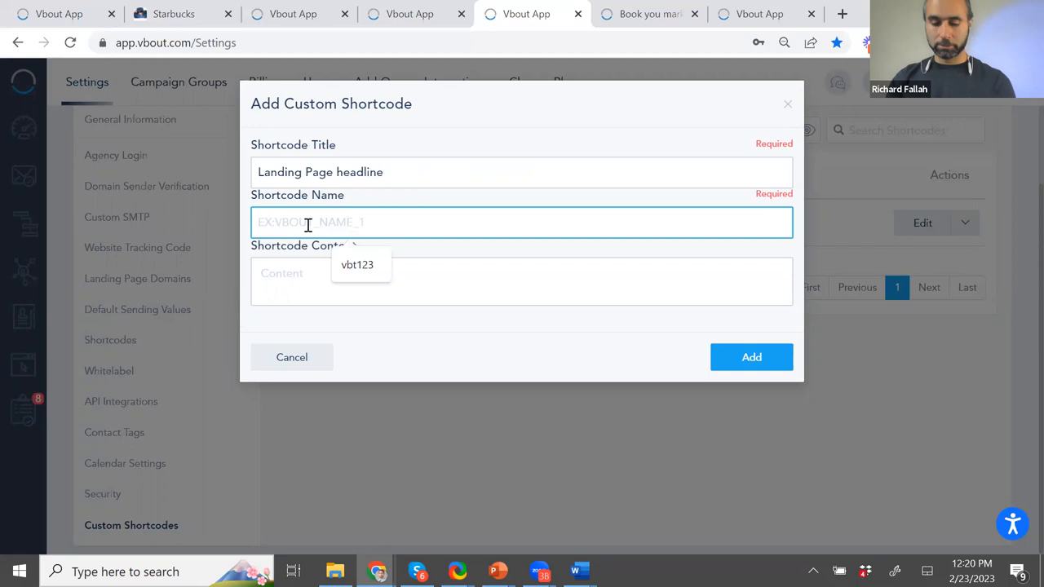
{"action": "type", "text": "VBTCODE"}
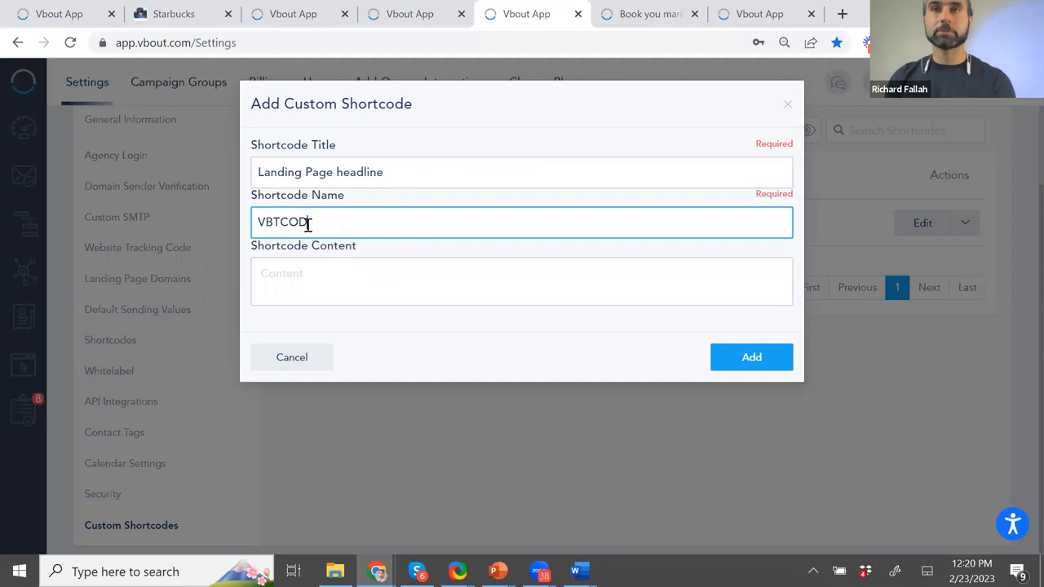
{"action": "type", "text": "ES"}
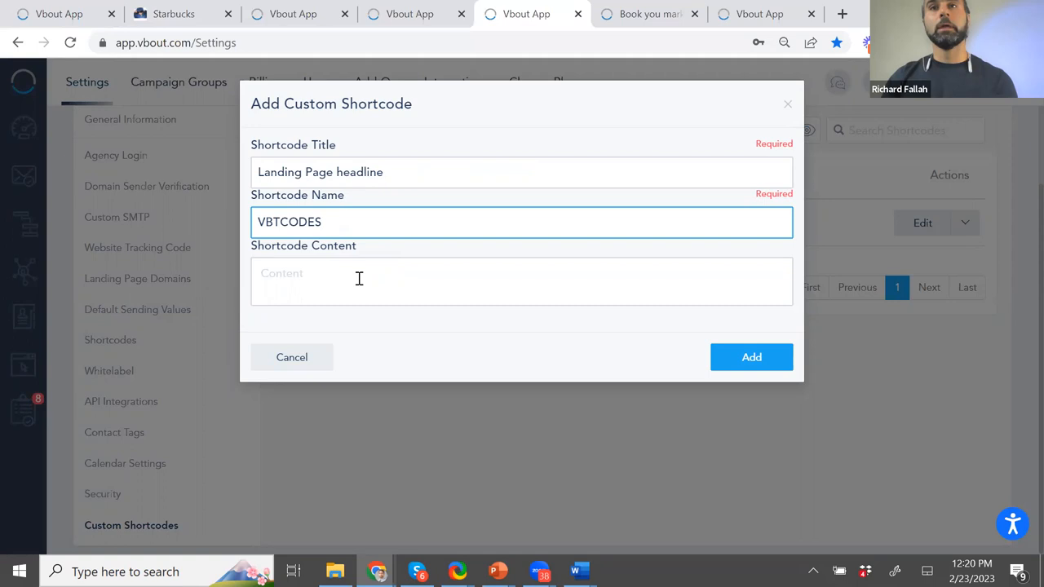
{"action": "type", "text": "The best available poduct ton the market"}
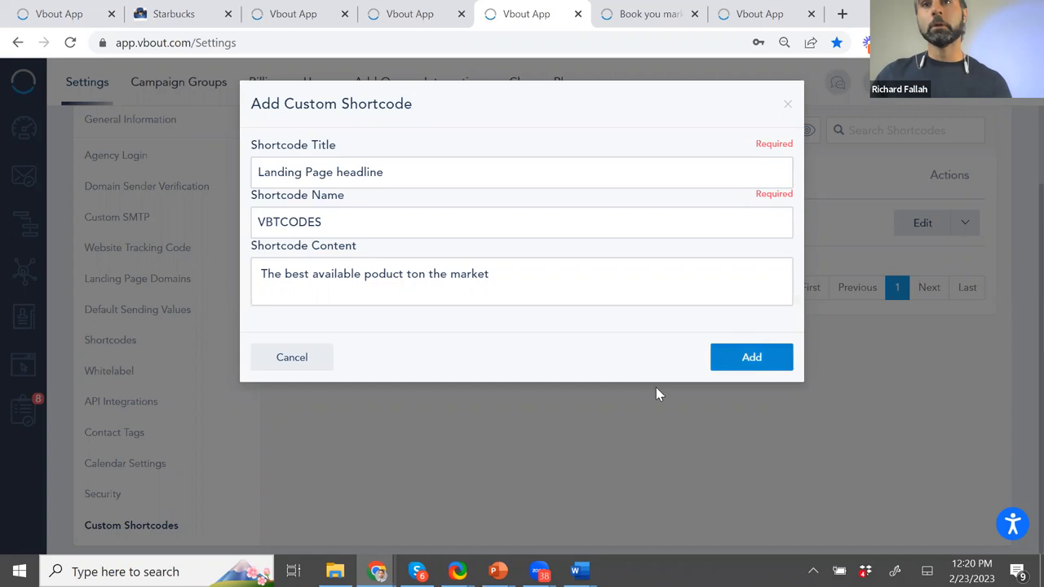
{"action": "left_click", "coordinate": [751, 357]}
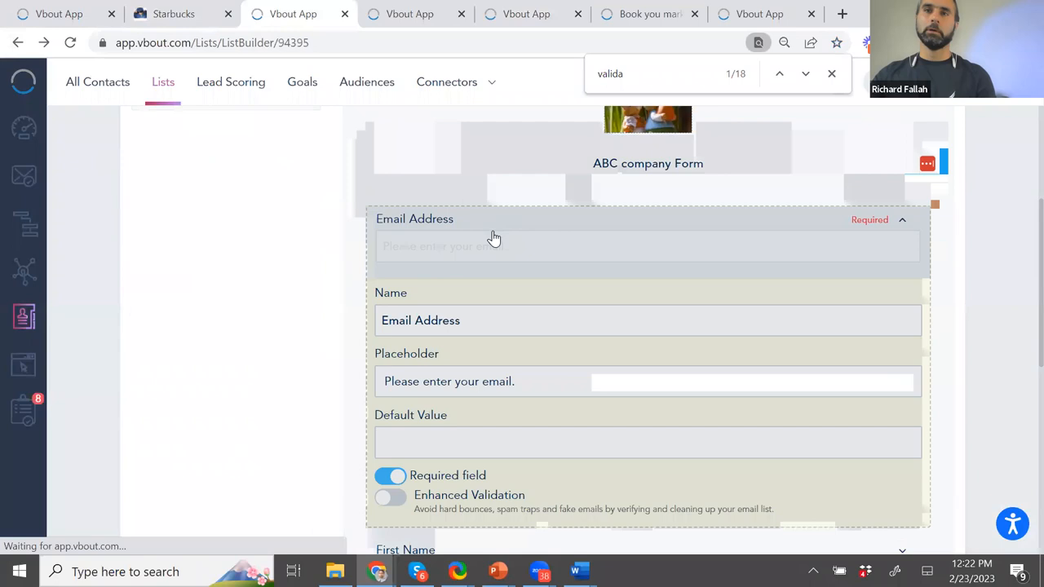
- Turn on Enhanced Validation for Email Address, suppressing Risky, Undeliverable and Typo statuses
{"action": "scroll", "scroll_direction": "down", "scroll_amount": 3}
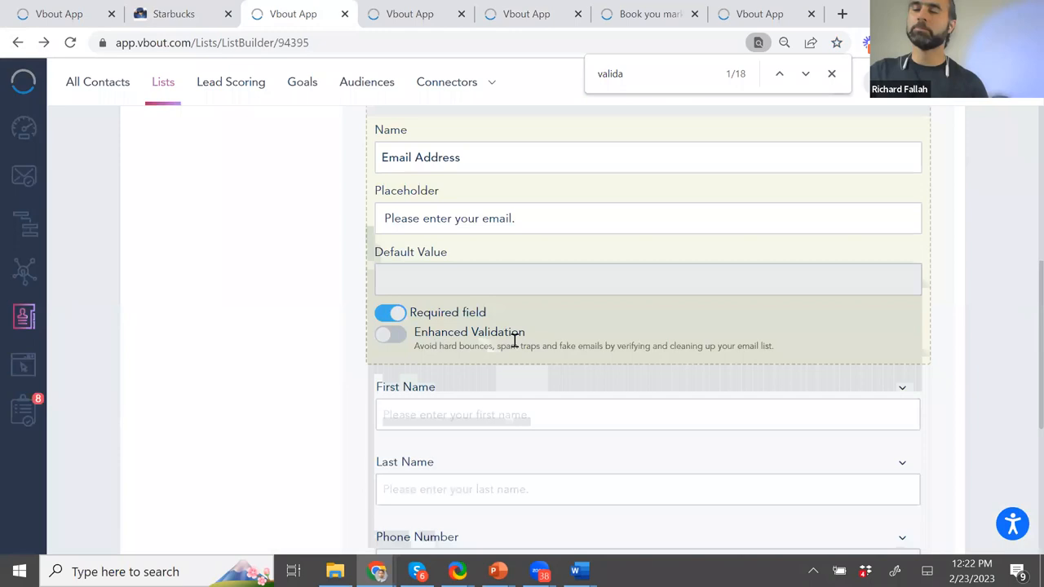
{"action": "left_click", "coordinate": [390, 335]}
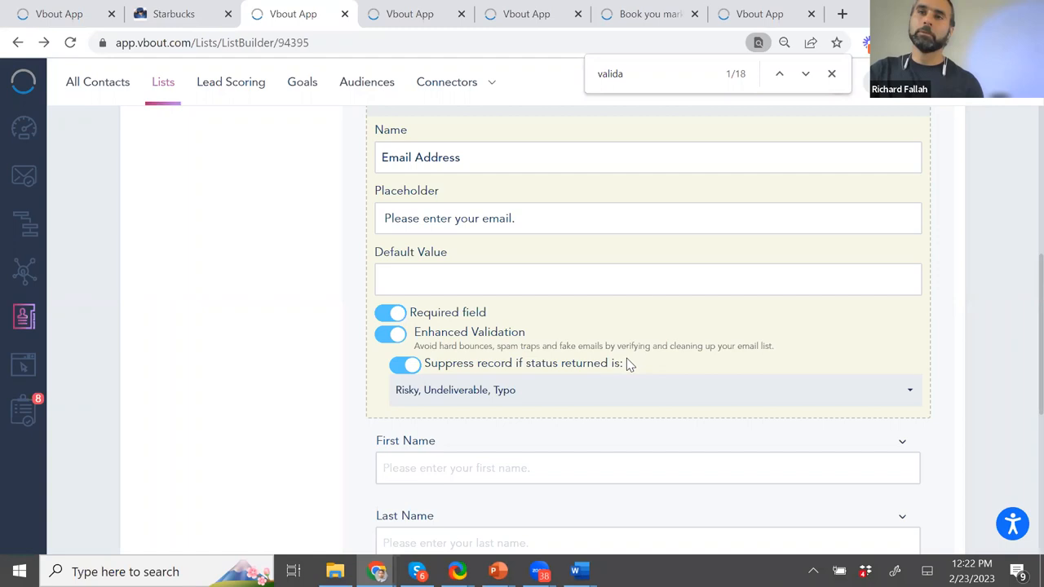
{"action": "left_click", "coordinate": [404, 363]}
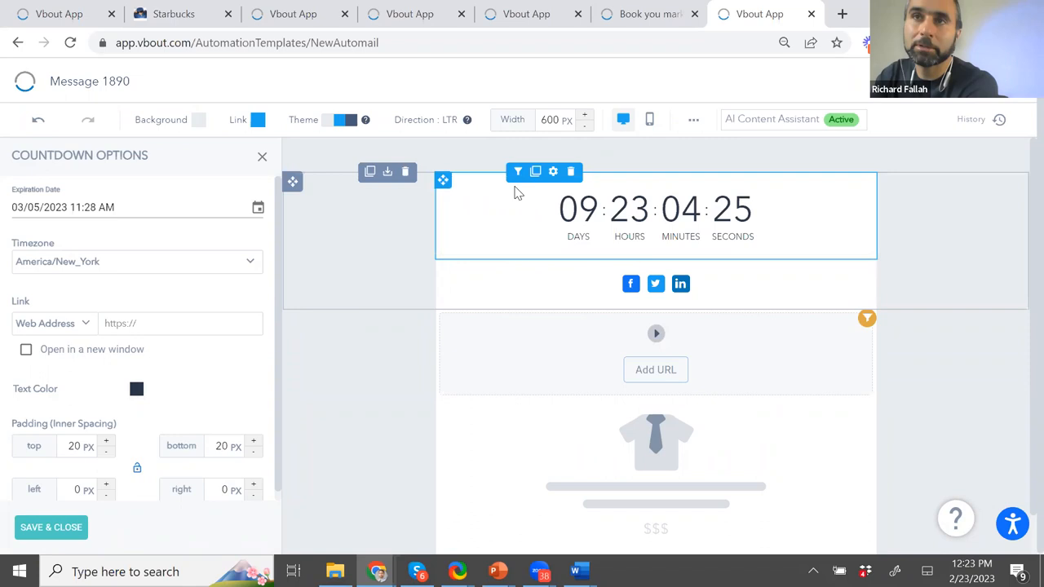
- Open the countdown block's content rules dialog and close it without adding a rule
{"action": "left_click", "coordinate": [517, 171]}
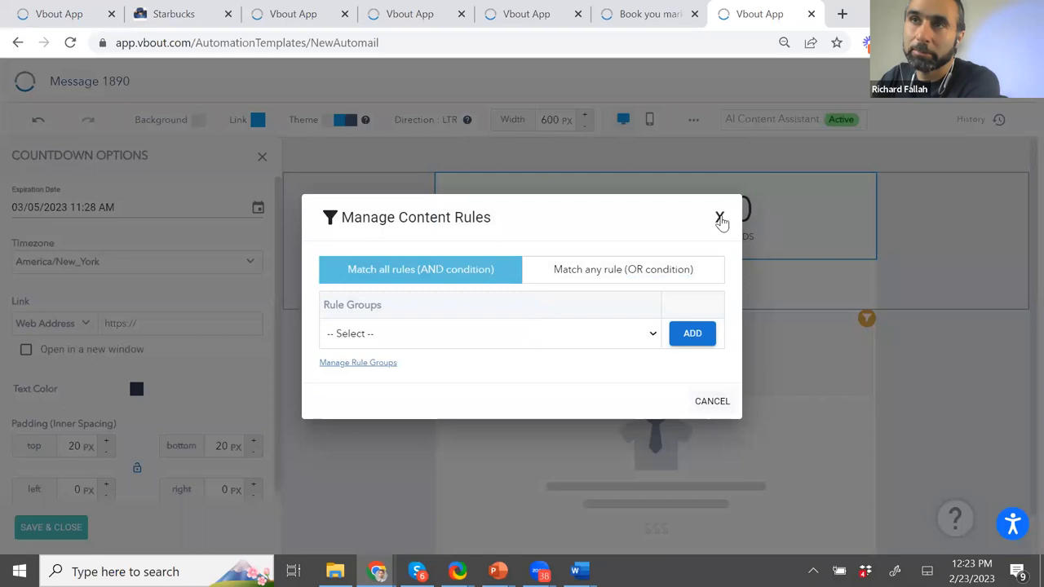
{"action": "left_click", "coordinate": [720, 221]}
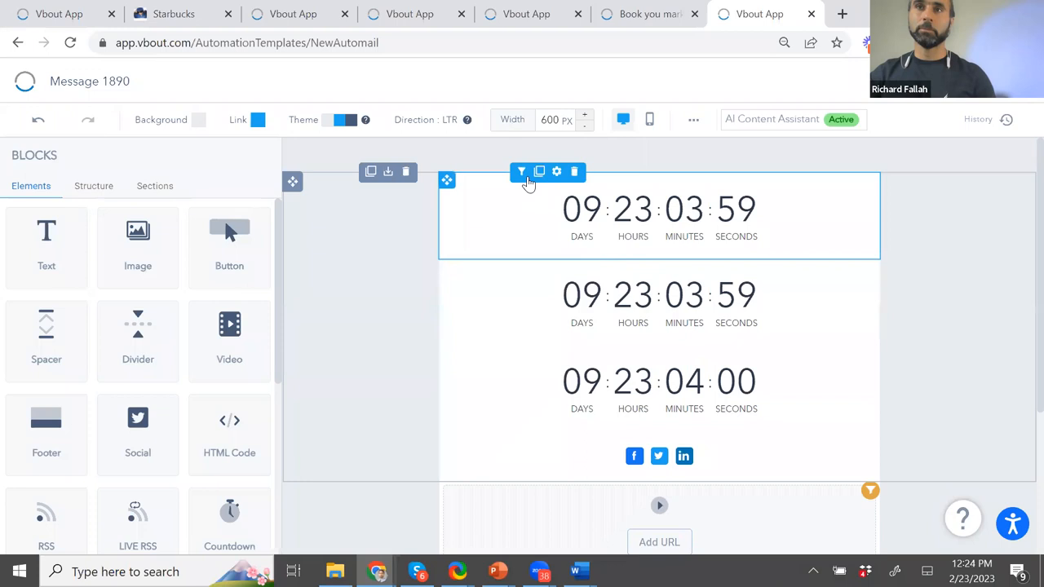
- Add the Loyal customer rule group to a countdown block's content rules
{"action": "left_click", "coordinate": [520, 171]}
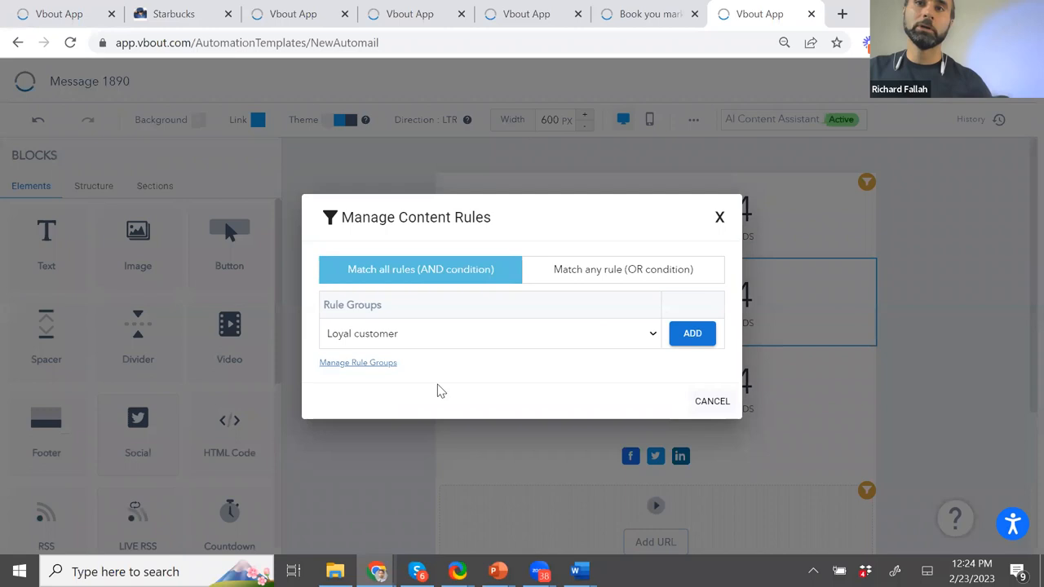
{"action": "left_click", "coordinate": [692, 333]}
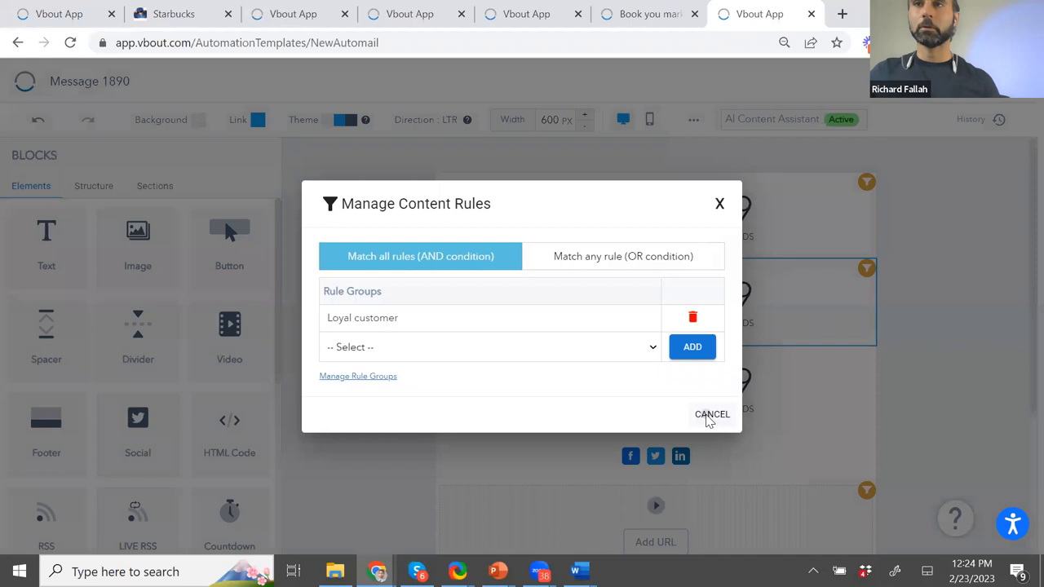
{"action": "left_click", "coordinate": [711, 414]}
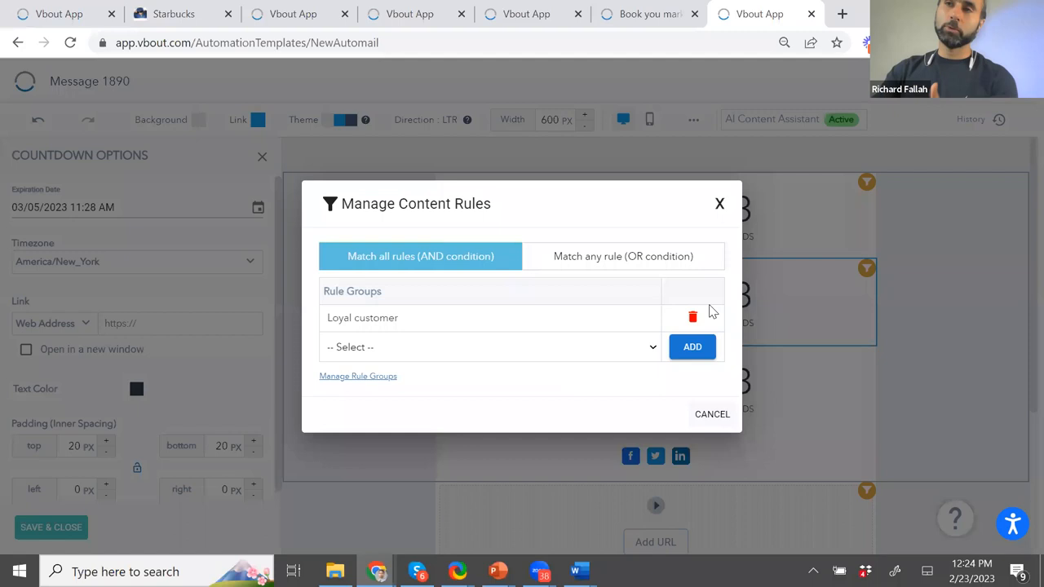
- Add another rule group to a second countdown block's content rules
{"action": "left_click", "coordinate": [490, 347]}
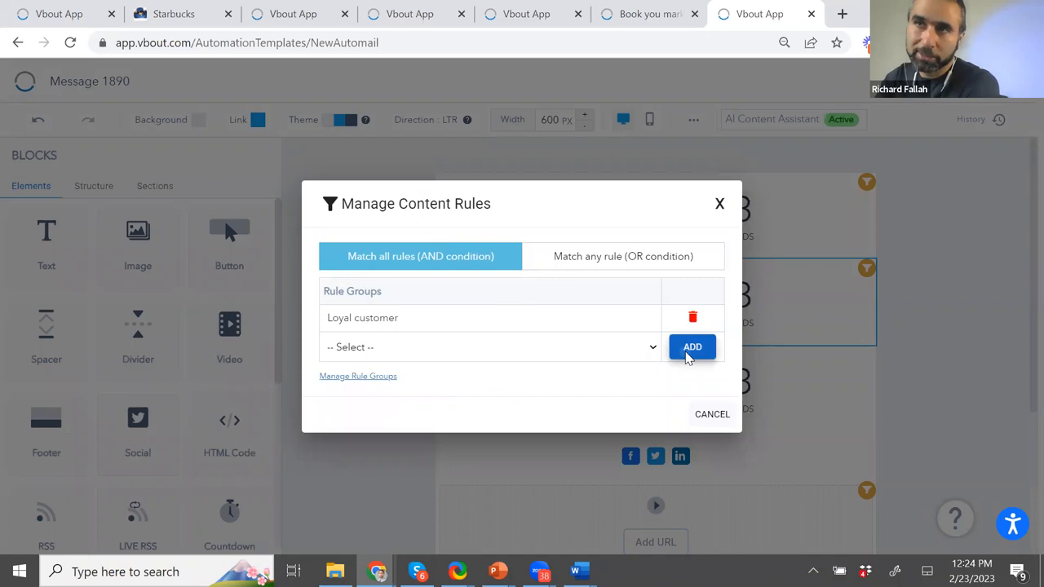
{"action": "left_click", "coordinate": [358, 375]}
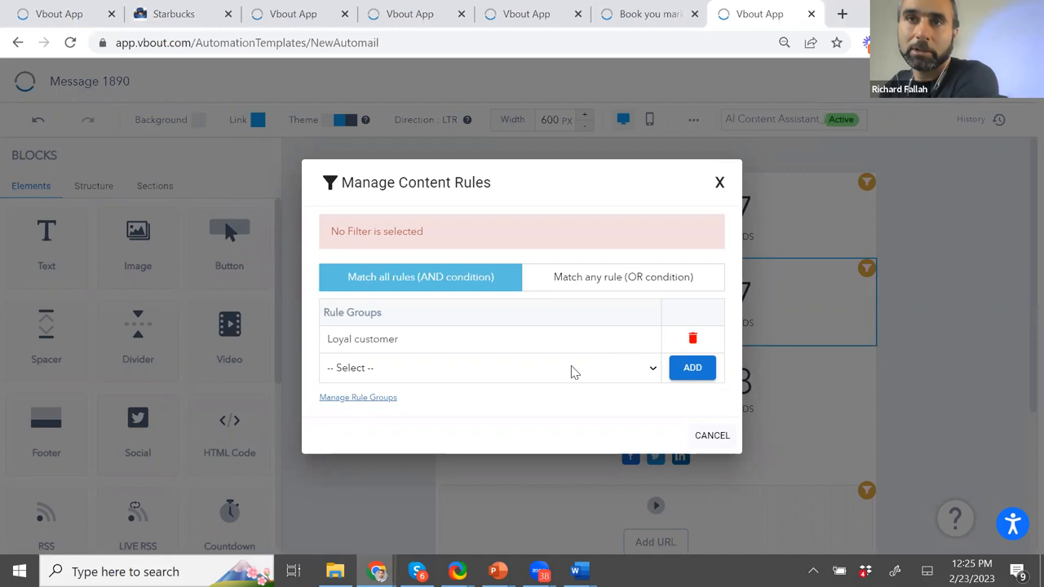
{"action": "double_click", "coordinate": [384, 338]}
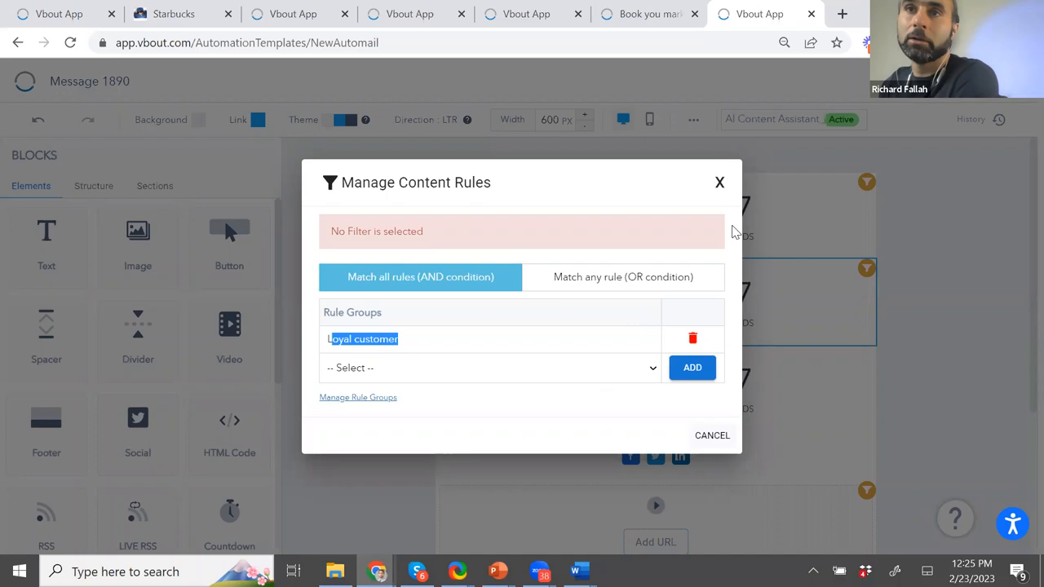
{"action": "left_click", "coordinate": [719, 182]}
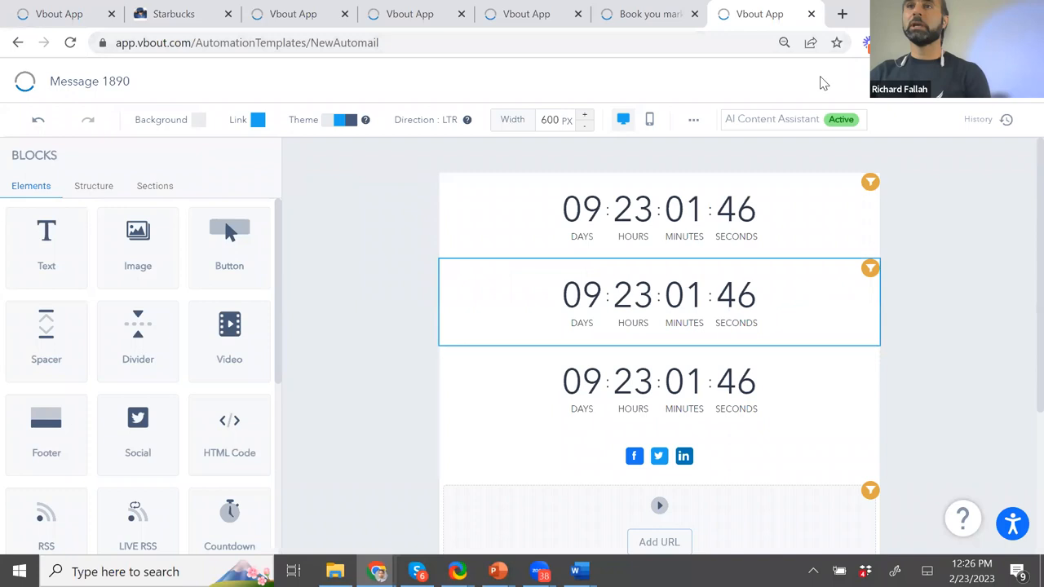
- Exit the Message 1890 email editor without saving and confirm discarding changes
{"action": "left_click", "coordinate": [973, 160]}
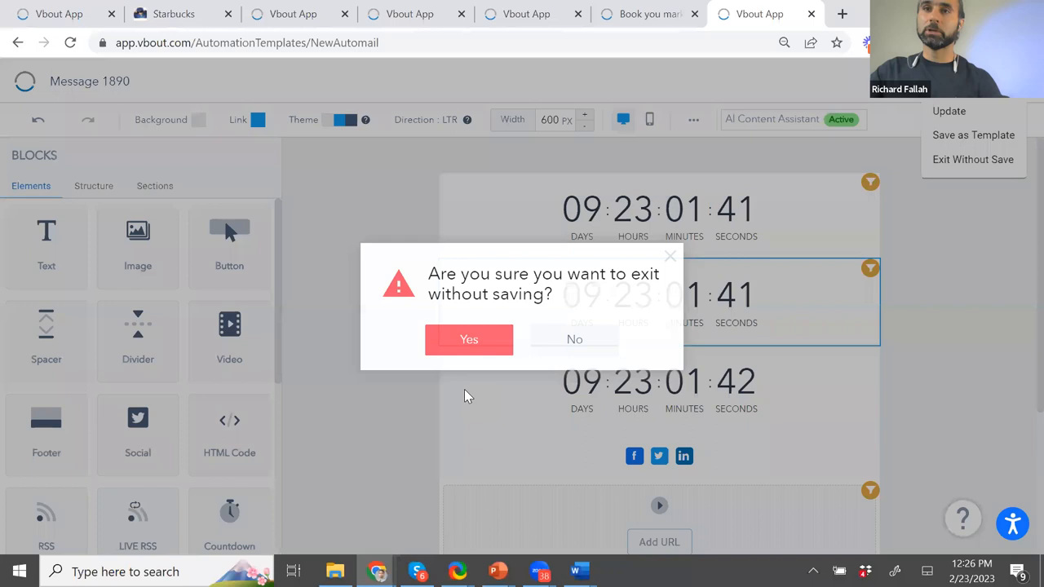
{"action": "left_click", "coordinate": [469, 339]}
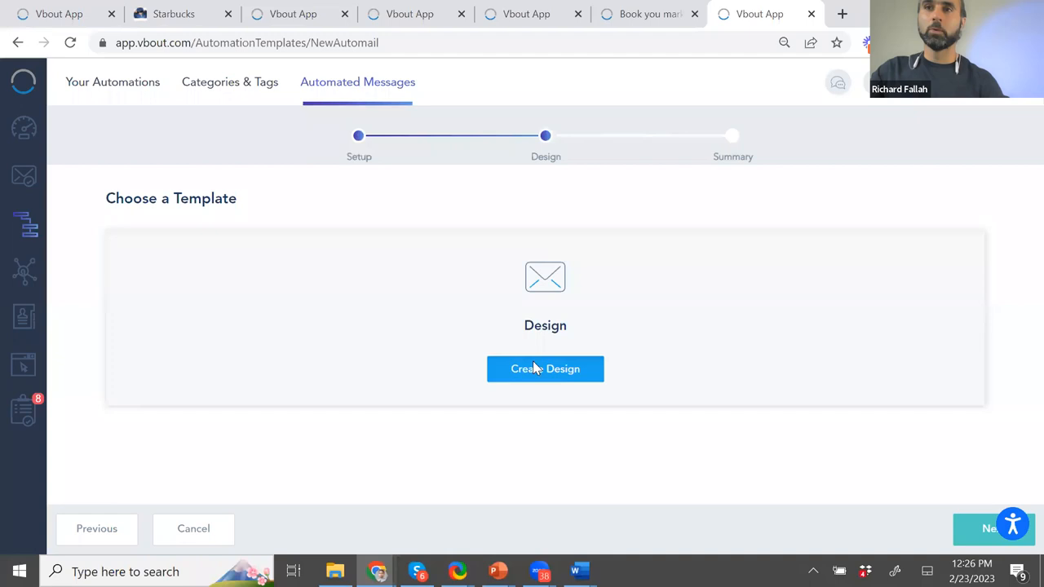
- Start a new design and browse the New Design inspiration and theme templates
{"action": "left_click", "coordinate": [545, 368]}
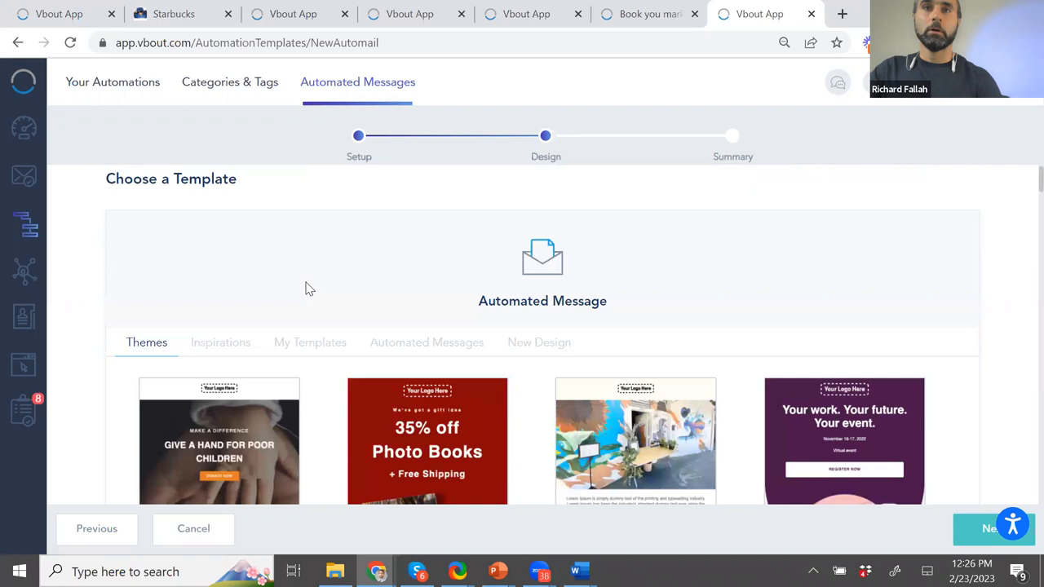
{"action": "left_click", "coordinate": [220, 342]}
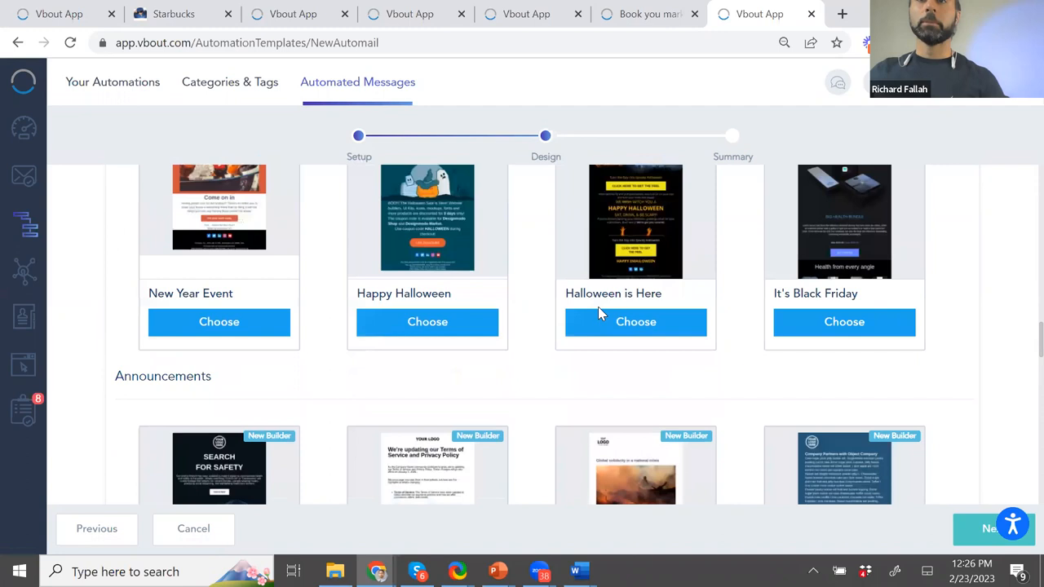
{"action": "left_click", "coordinate": [146, 198]}
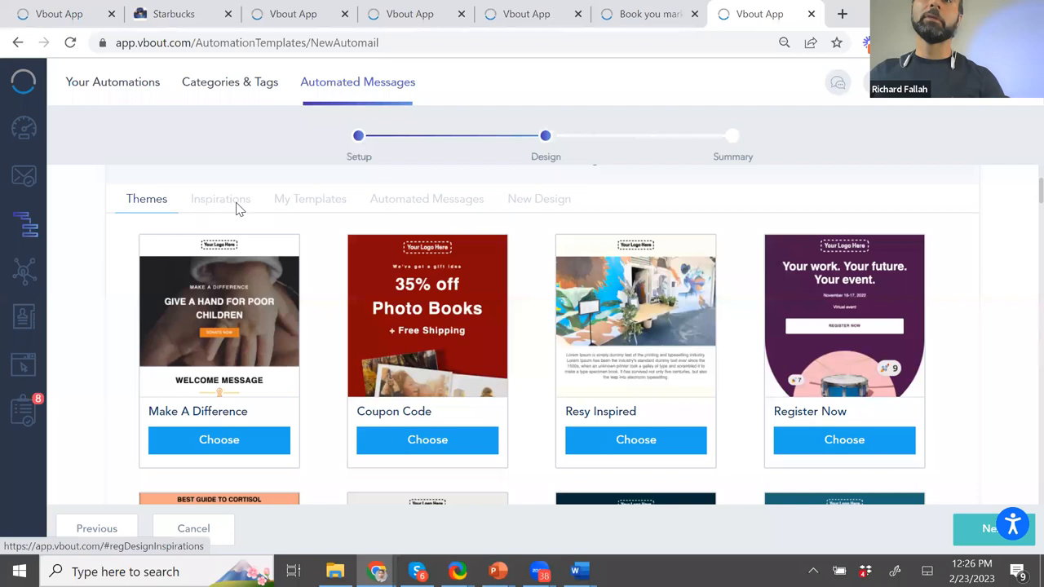
{"action": "left_click", "coordinate": [220, 199]}
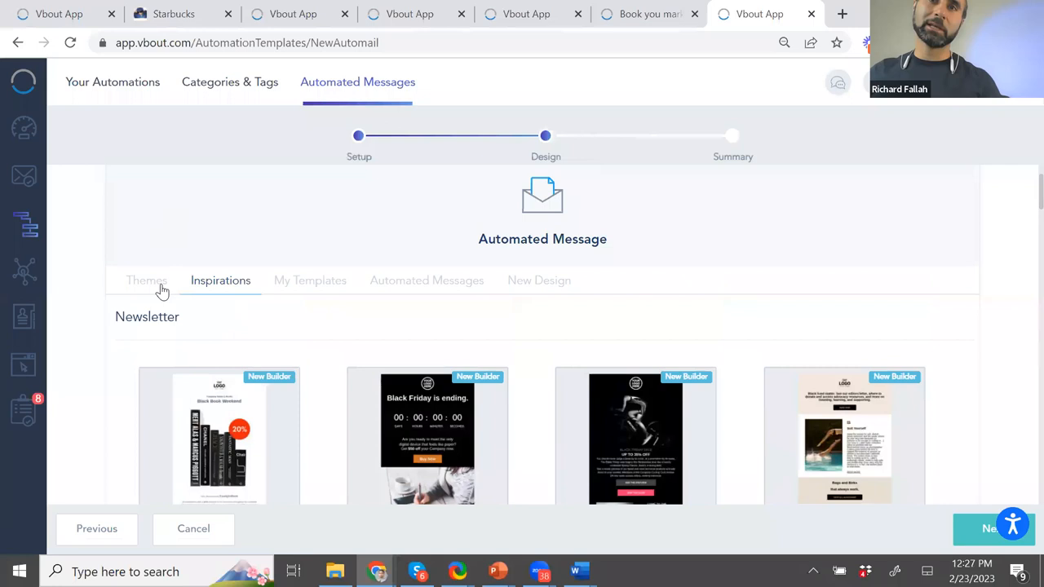
{"action": "left_click", "coordinate": [426, 280]}
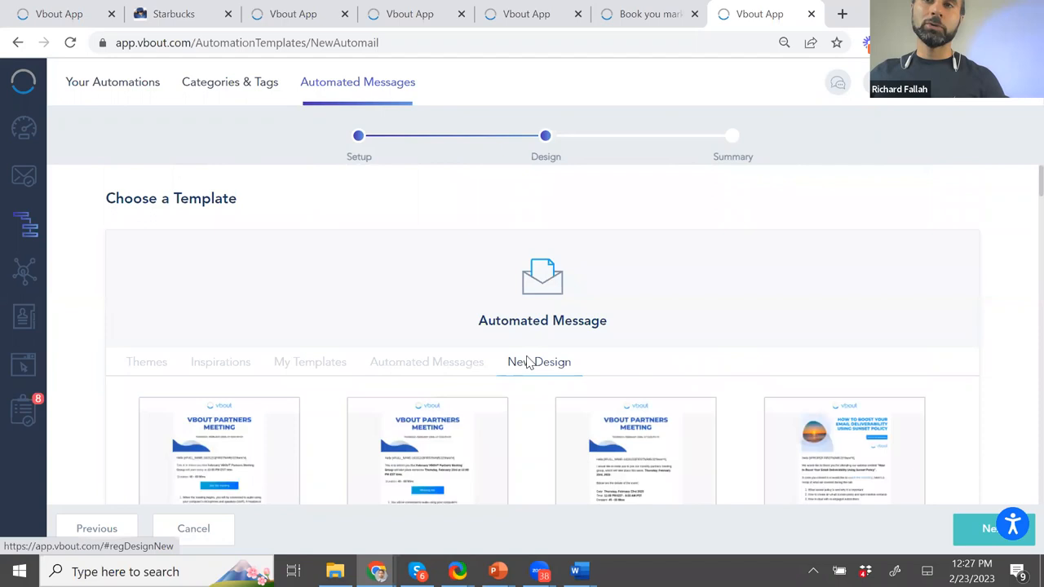
{"action": "left_click", "coordinate": [539, 361]}
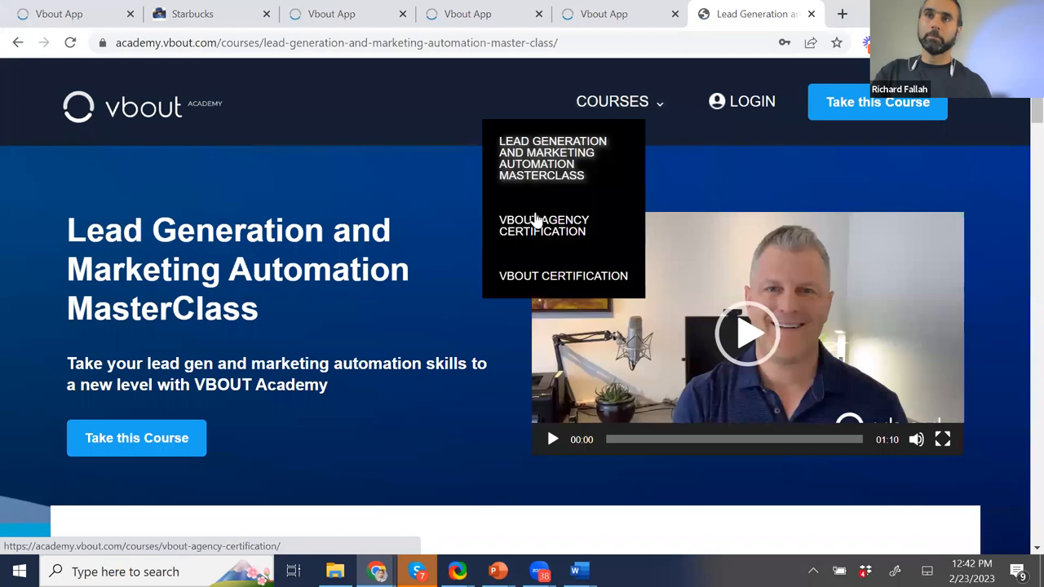
- View the VBOUT Agency Certification lessons down to the $995 price, then return to the app
{"action": "left_click", "coordinate": [544, 225]}
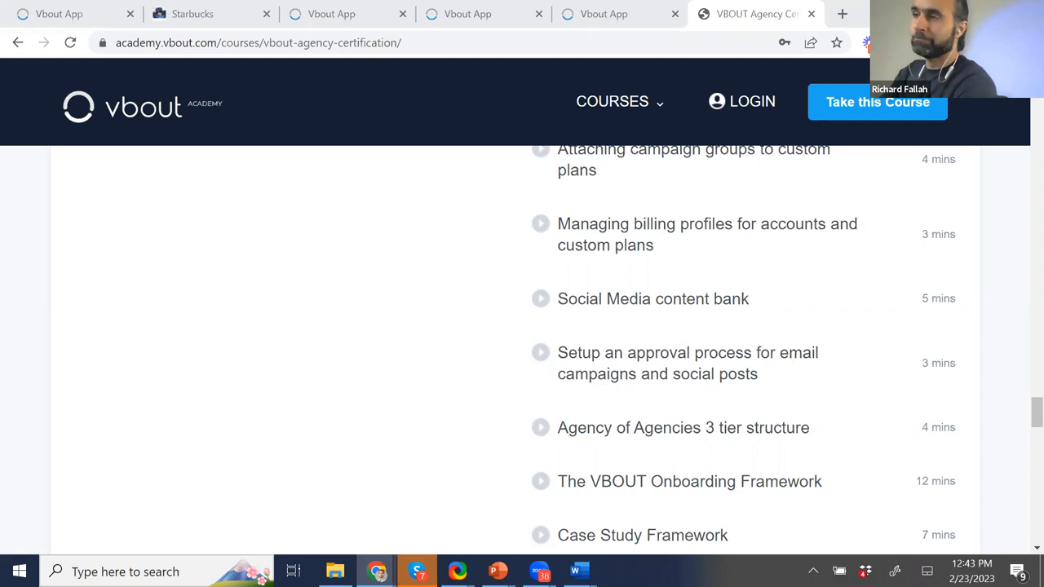
{"action": "scroll", "scroll_direction": "down", "scroll_amount": 3}
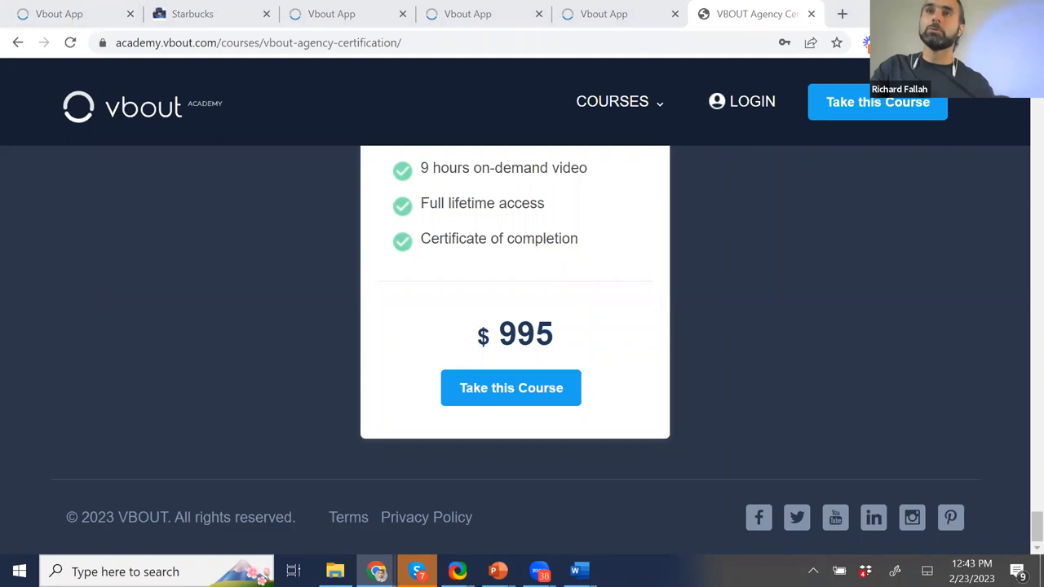
{"action": "left_click", "coordinate": [603, 13]}
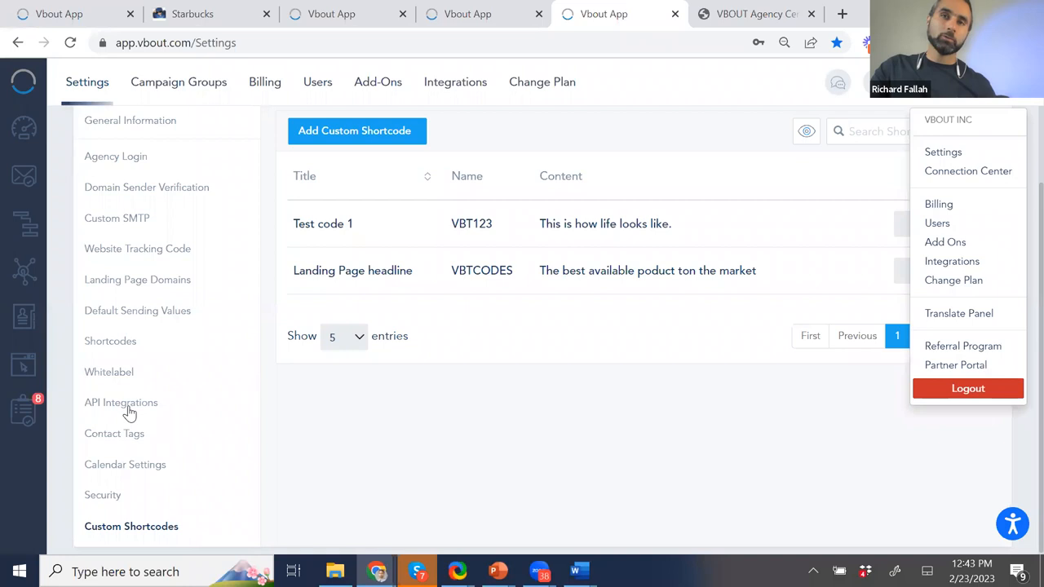
- Show the API Integrations settings with the user key and open the API docs tab
{"action": "left_click", "coordinate": [124, 402]}
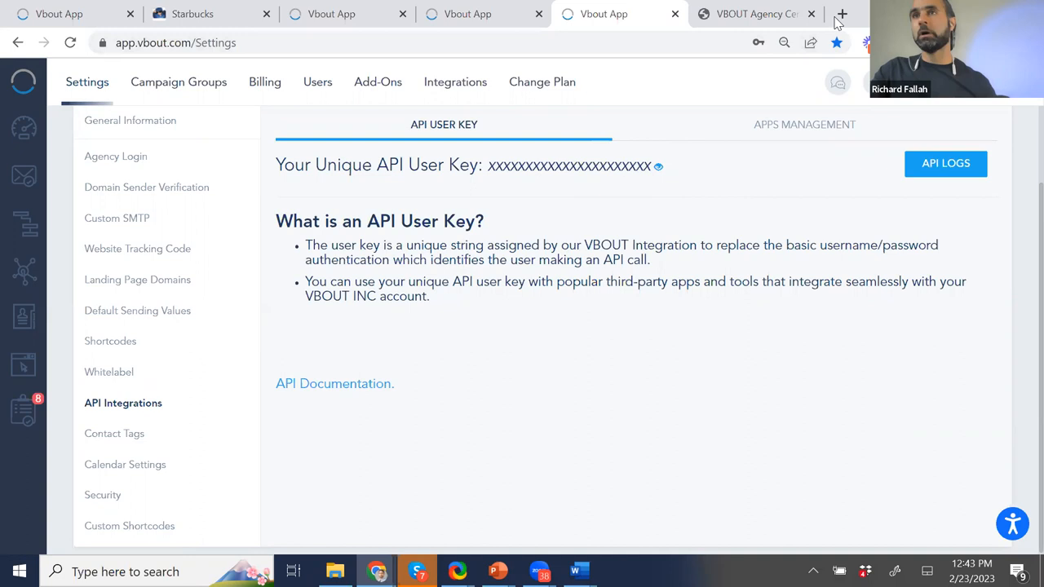
{"action": "mouse_move", "coordinate": [842, 14]}
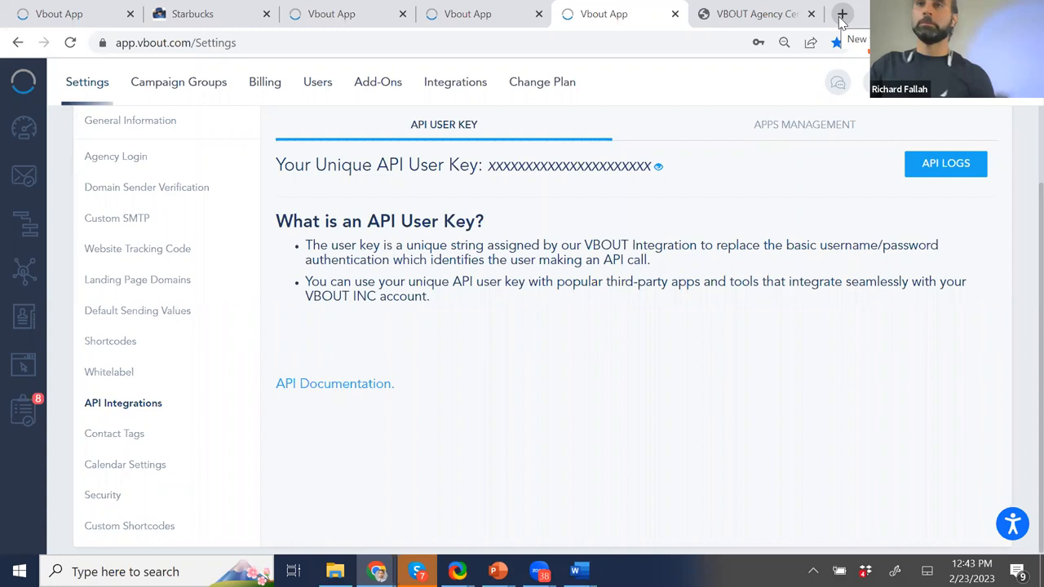
{"action": "left_click", "coordinate": [841, 14]}
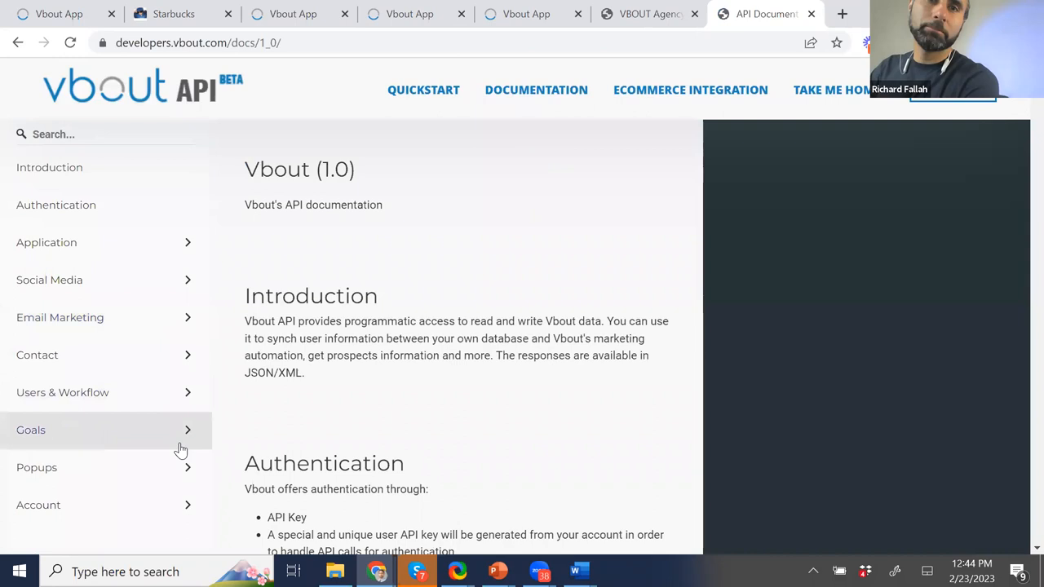
- Browse the Email Marketing Add Tag endpoint and its request sample, then return to settings
{"action": "left_click", "coordinate": [37, 355]}
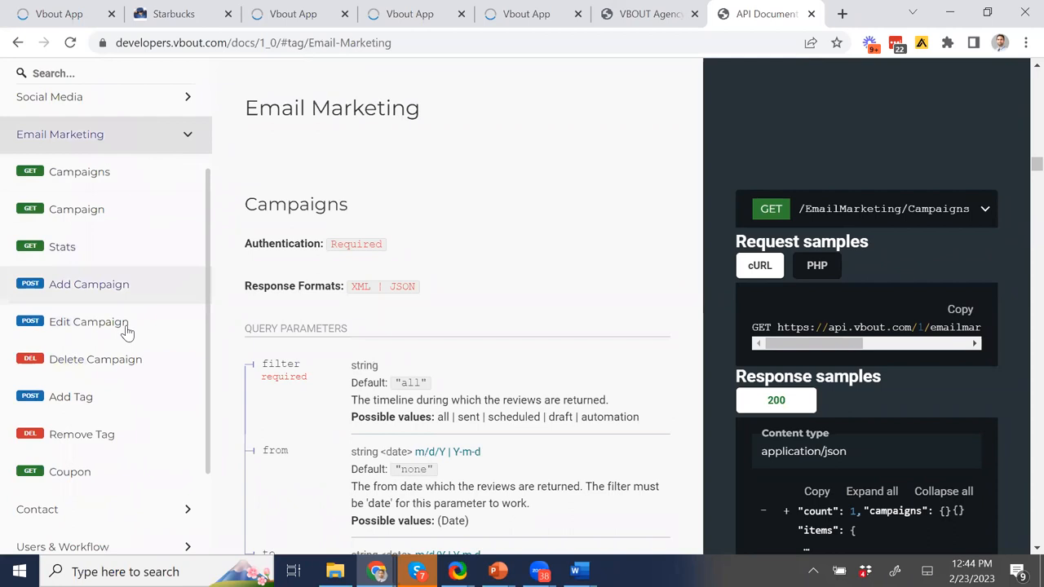
{"action": "left_click", "coordinate": [71, 396]}
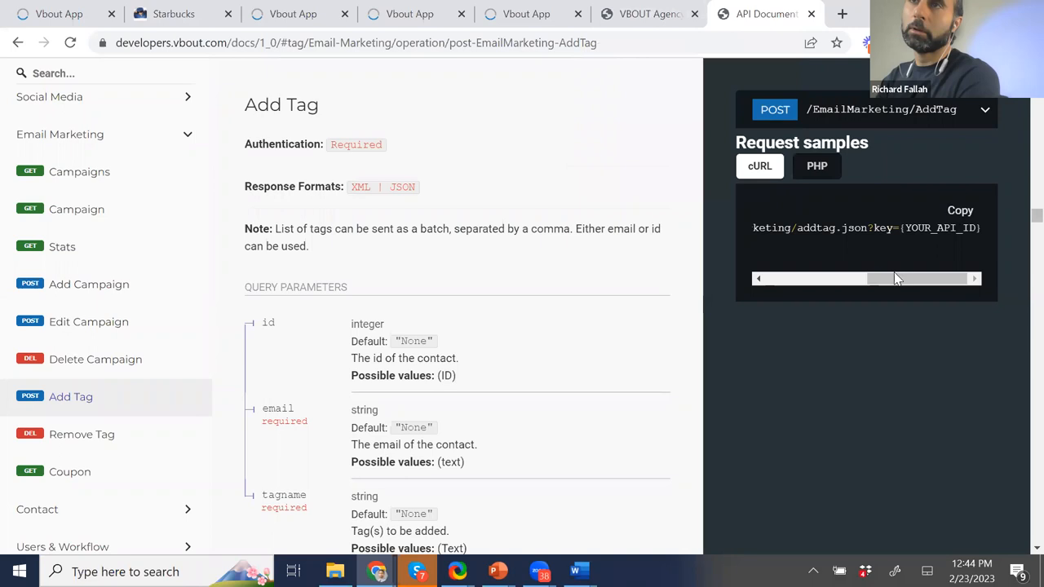
{"action": "left_click", "coordinate": [817, 165]}
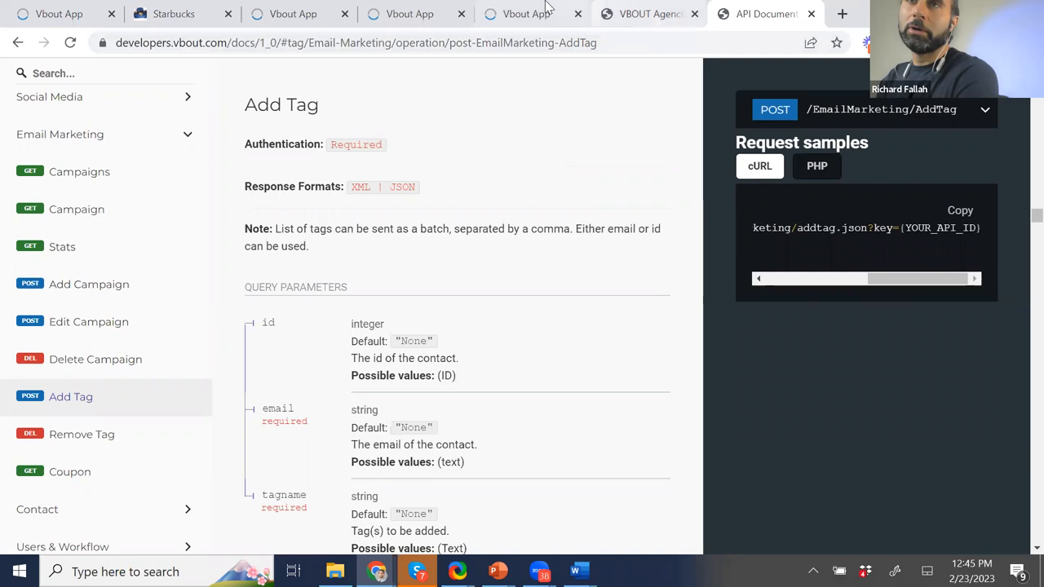
{"action": "left_click", "coordinate": [526, 14]}
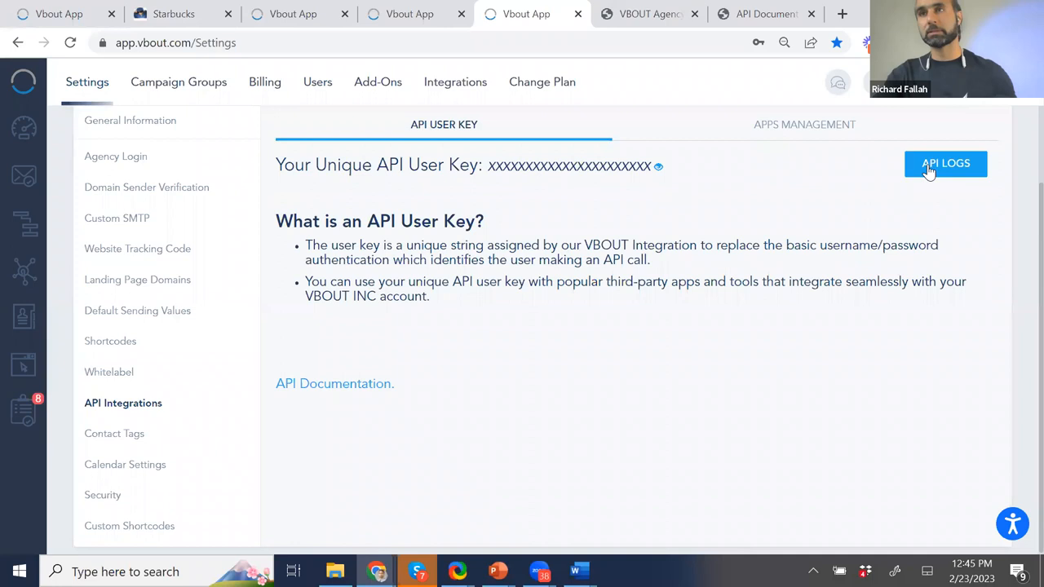
{"action": "left_click", "coordinate": [945, 163]}
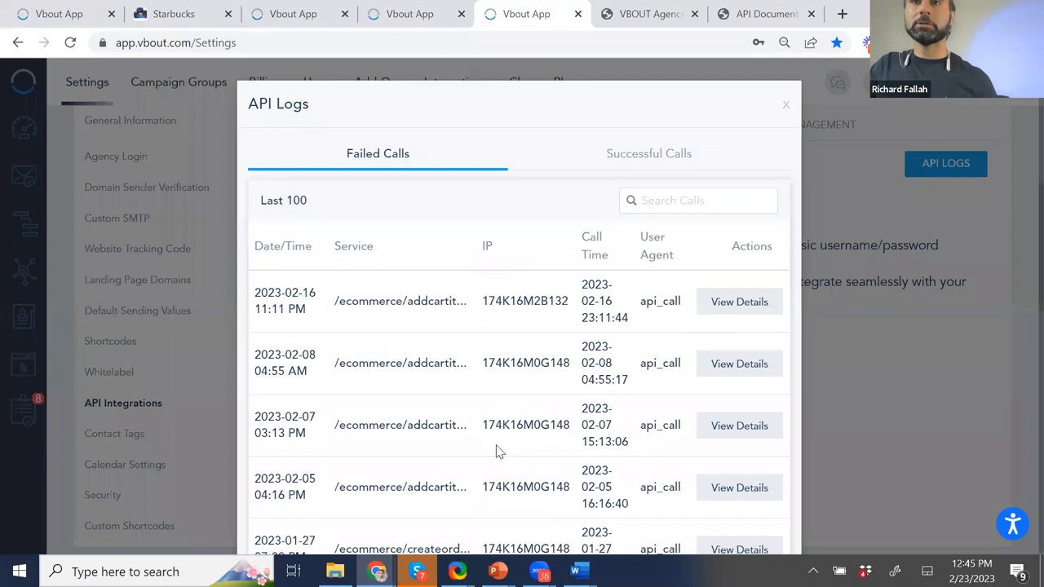
{"action": "left_click", "coordinate": [649, 153]}
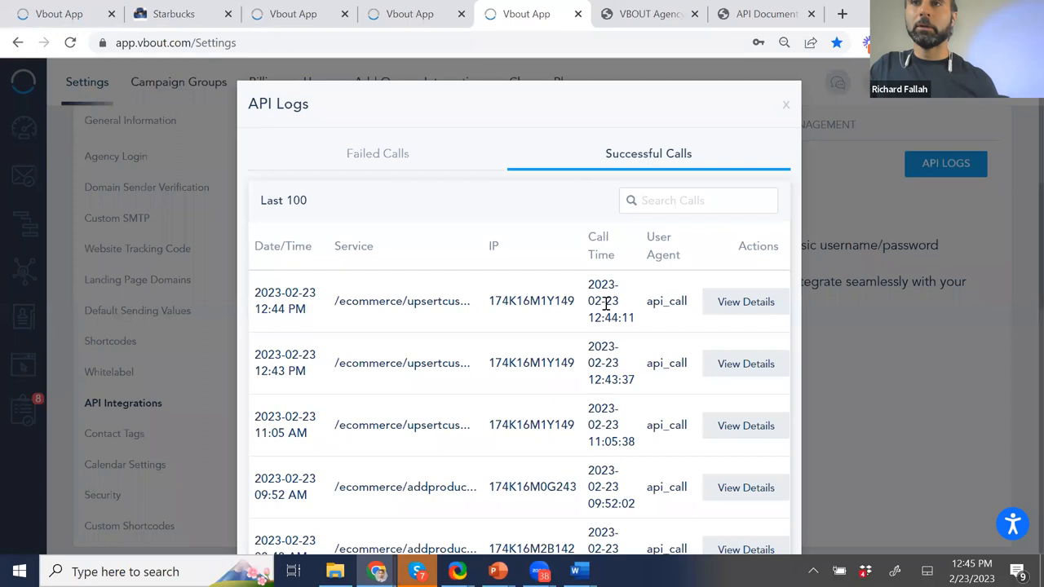
{"action": "left_click", "coordinate": [745, 301]}
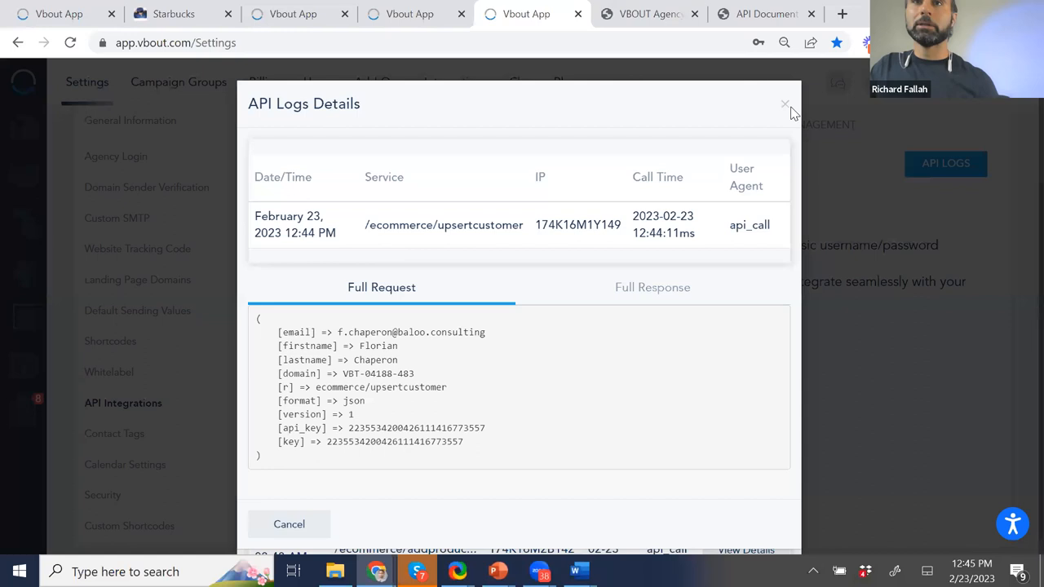
{"action": "left_click", "coordinate": [785, 105]}
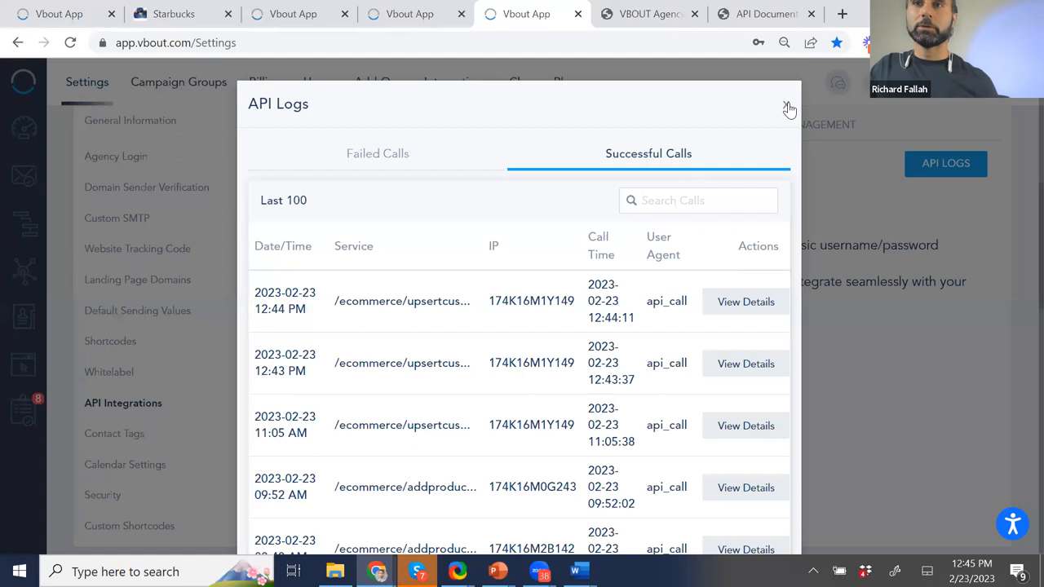
{"action": "left_click", "coordinate": [789, 107]}
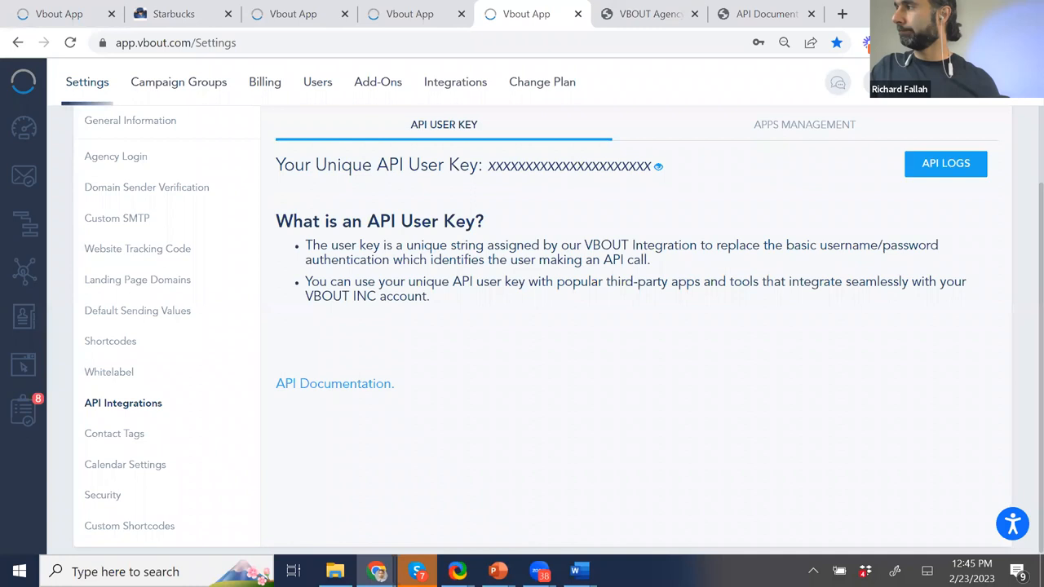